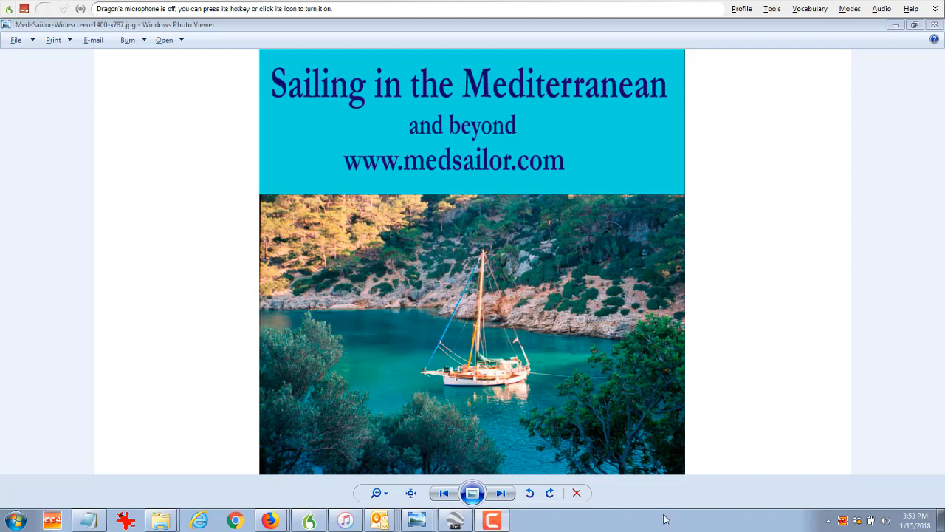
mouse_move(680, 525)
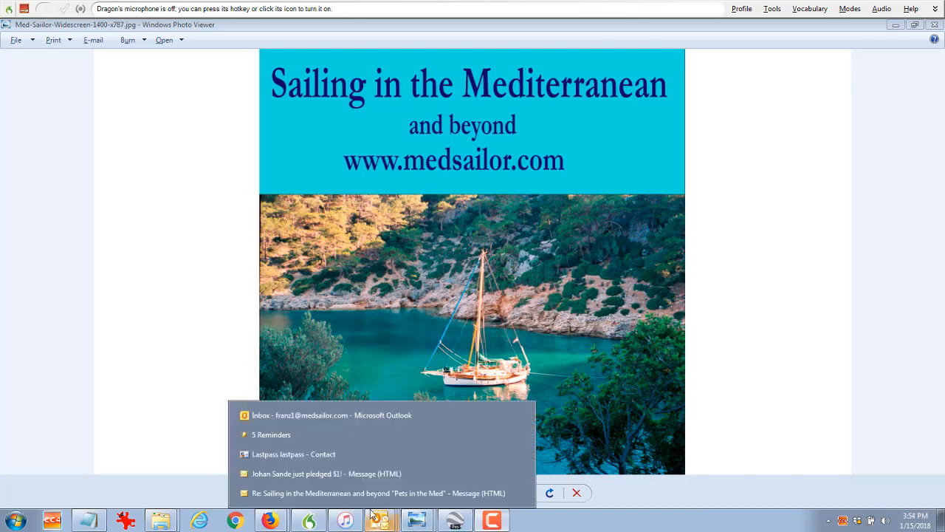
Open the Patreon 'just pledged $1' message from the Outlook taskbar preview.
click(326, 472)
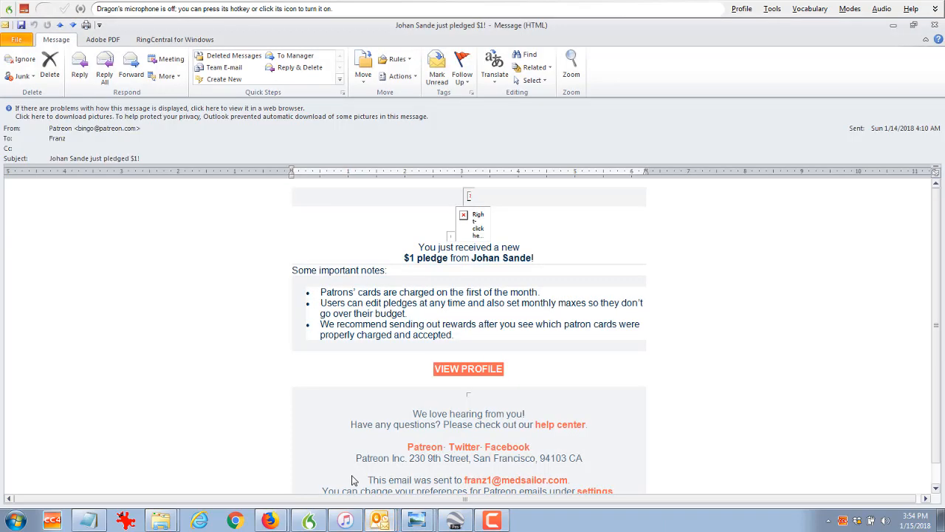
mouse_move(353, 475)
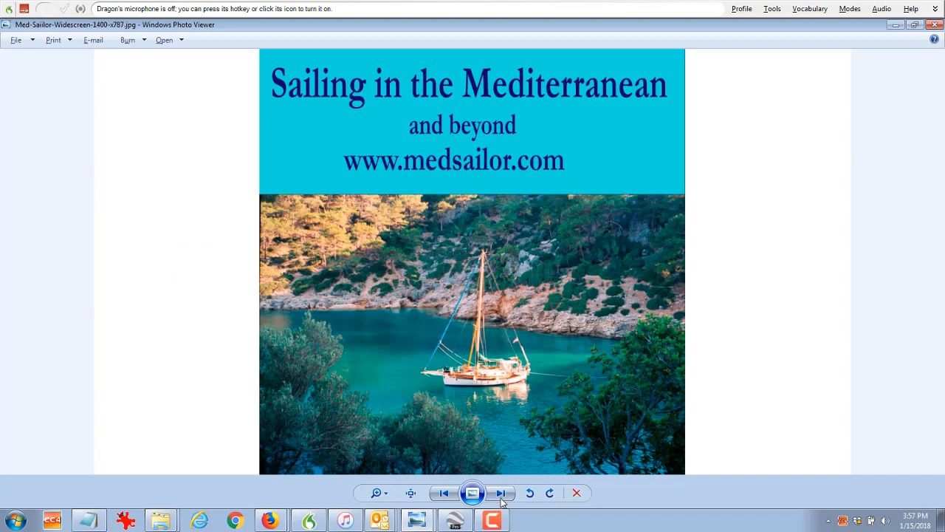
Advance to Med-Sailor-787x787.jpg, the square promo poster.
click(501, 494)
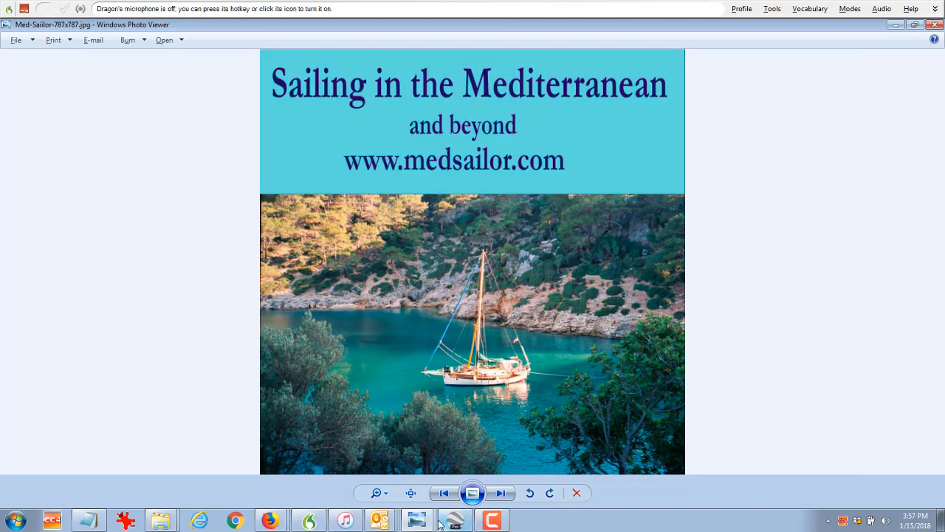
click(501, 493)
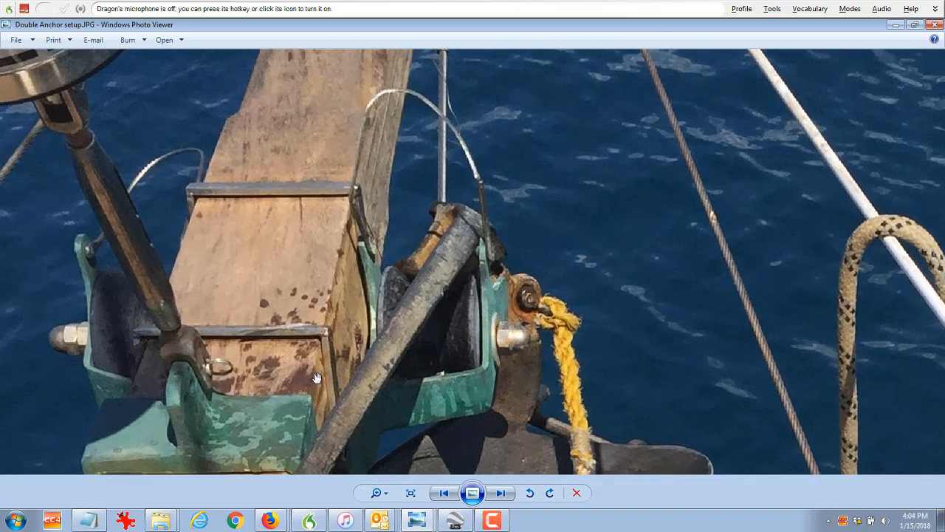
mouse_move(519, 340)
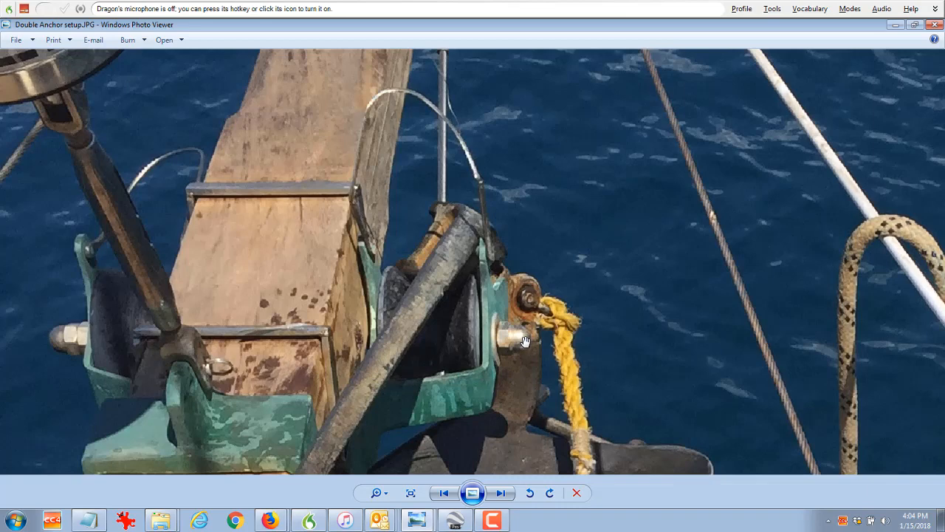
mouse_move(116, 329)
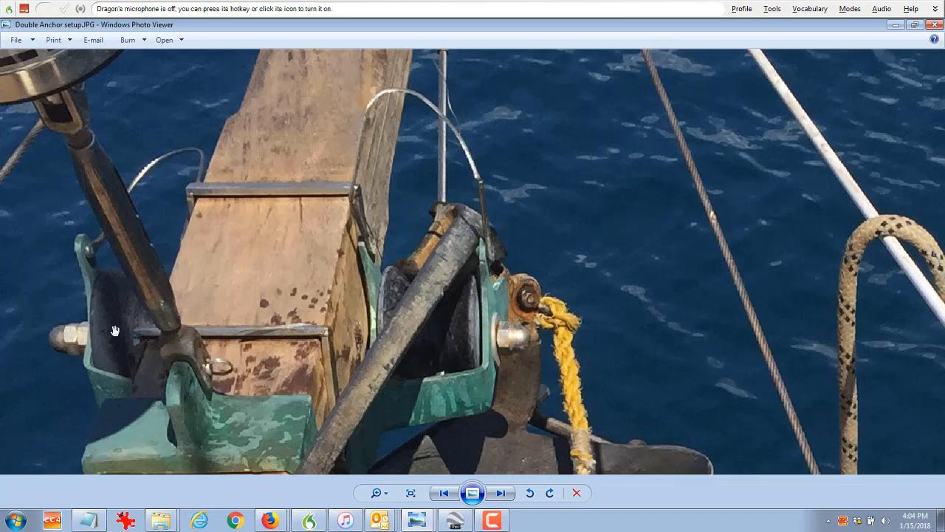
mouse_move(446, 325)
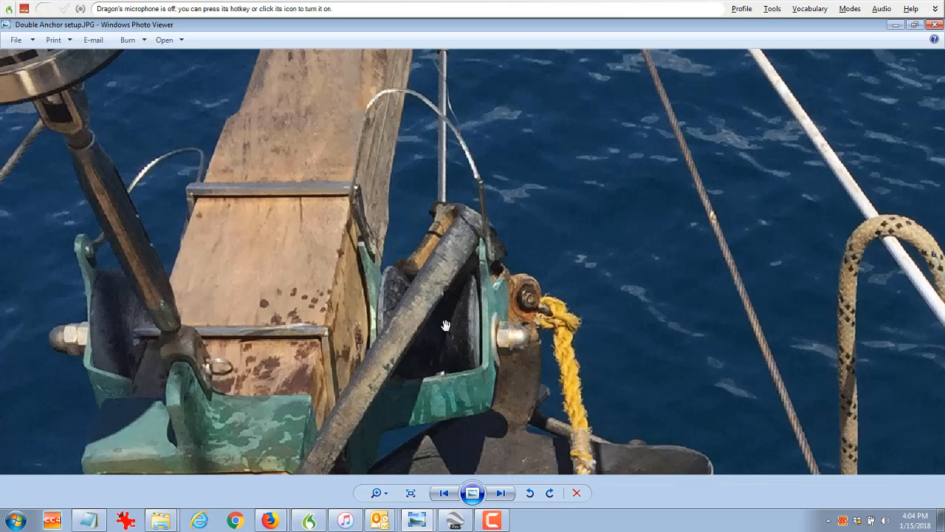
mouse_move(416, 198)
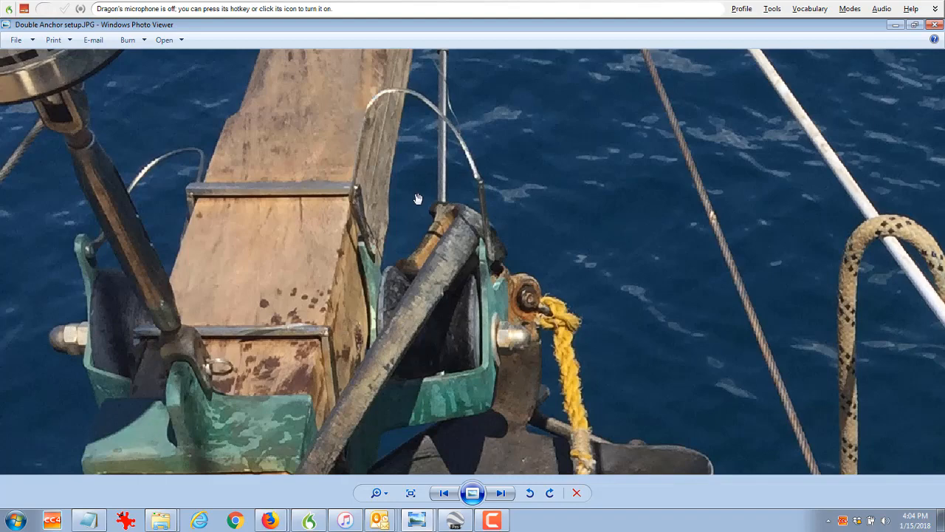
mouse_move(472, 213)
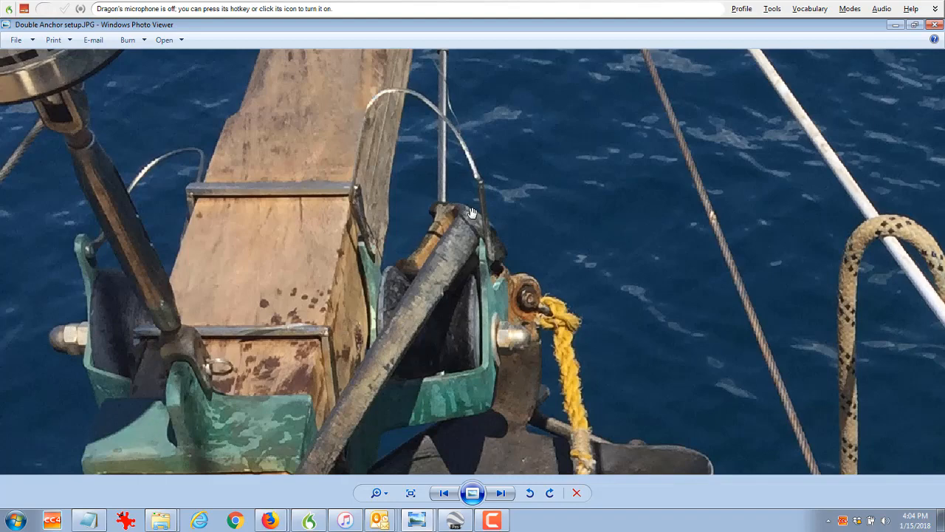
Advance two photos to the stowed anchor with coiled yellow and speckled lines.
click(501, 493)
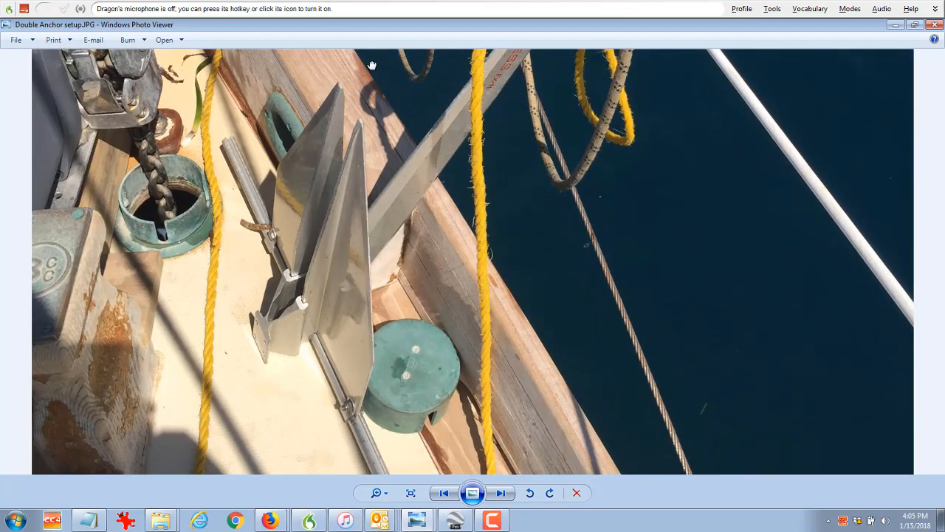
click(499, 493)
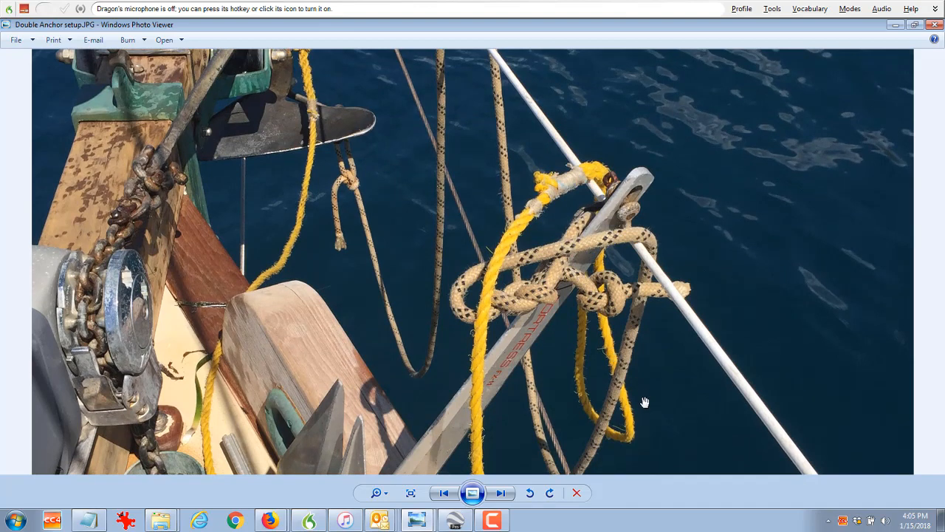
mouse_move(629, 407)
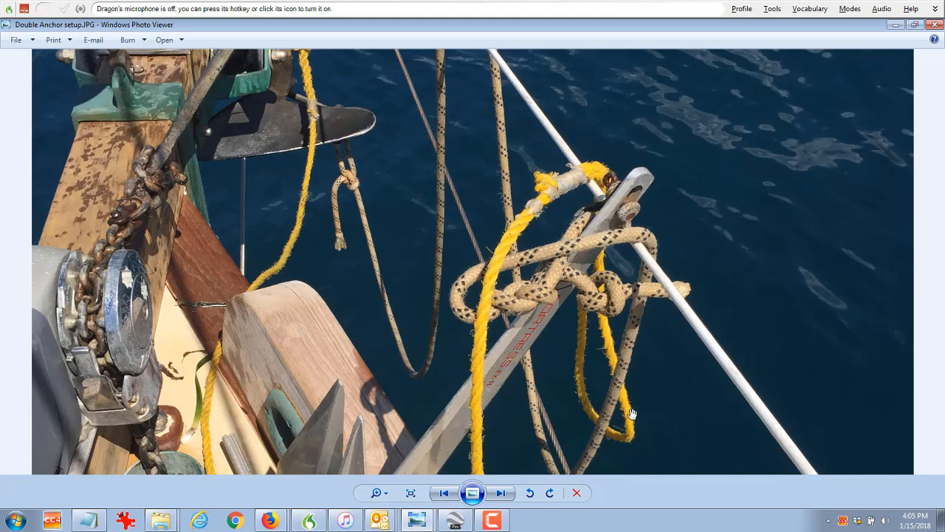
mouse_move(493, 280)
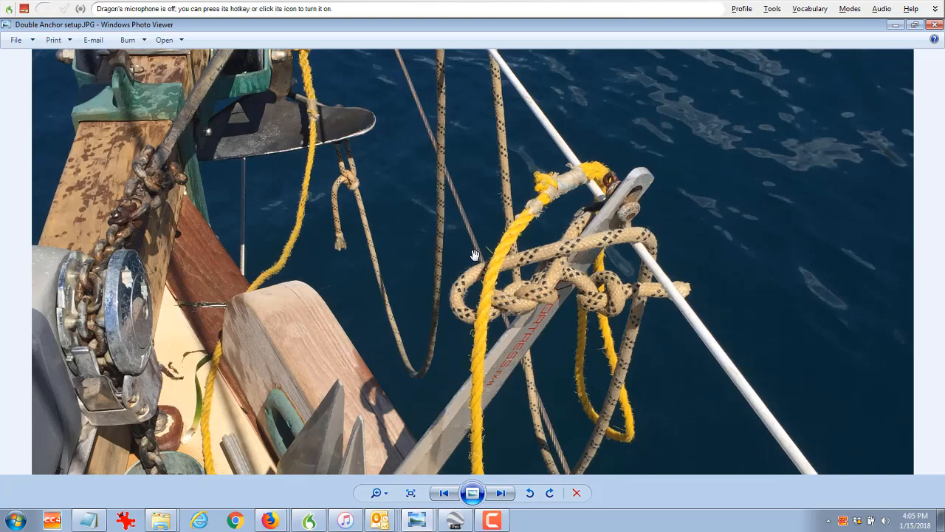
mouse_move(472, 523)
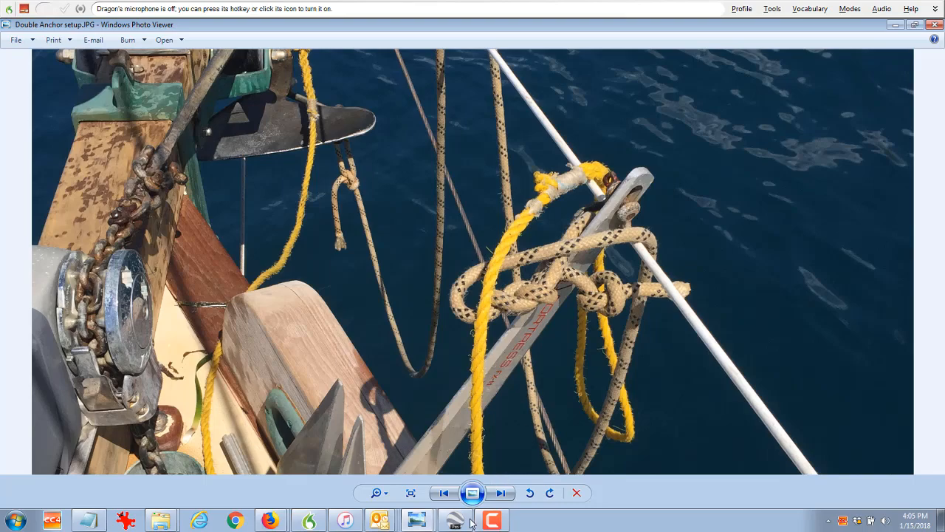
Switch to the Google Earth Pro route map and zoom in on Marathokampos Bay.
click(455, 519)
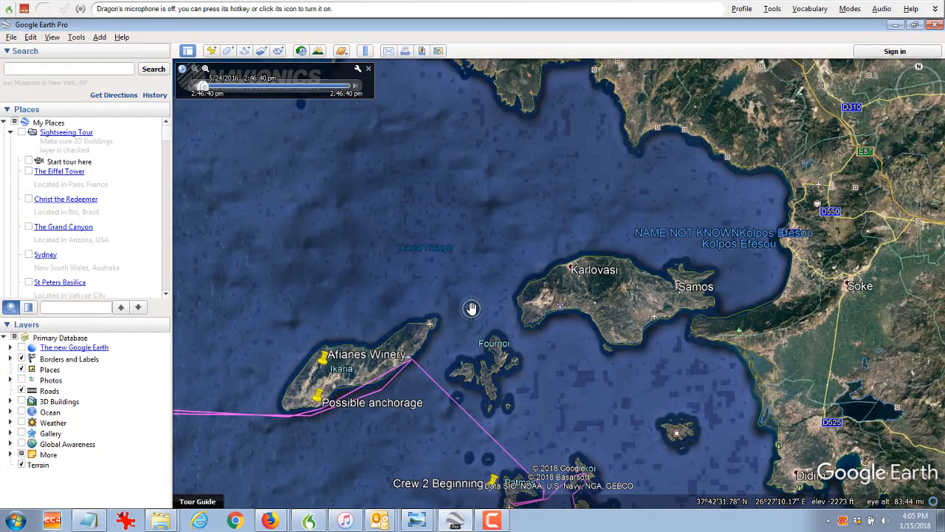
scroll(down, 3)
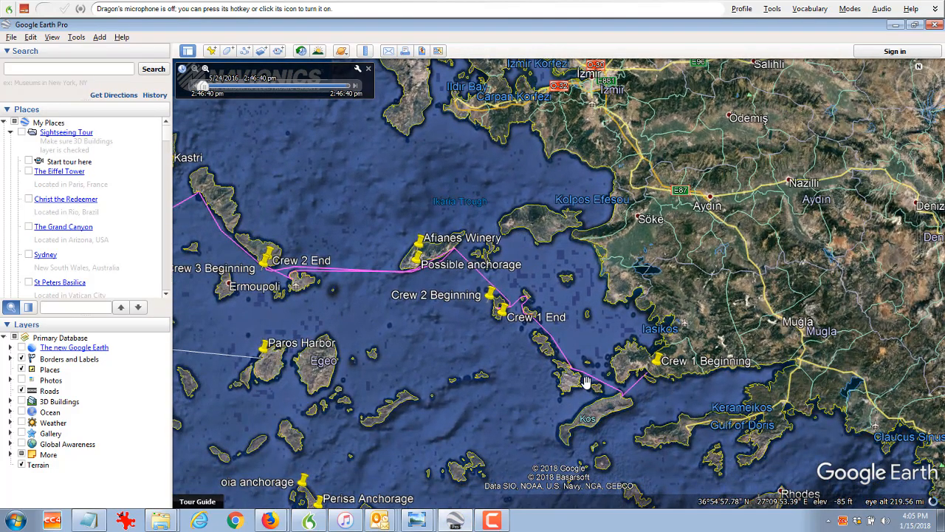
mouse_move(552, 337)
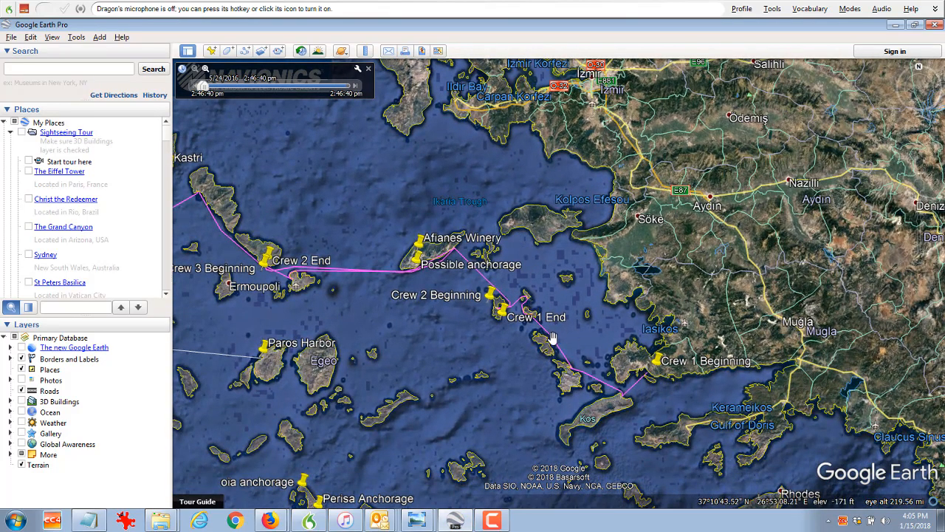
mouse_move(579, 363)
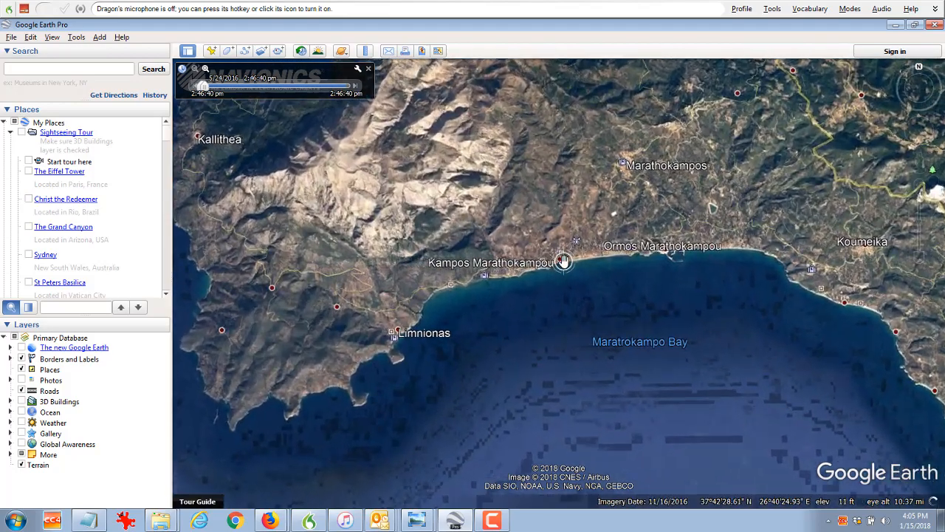
scroll(down, 3)
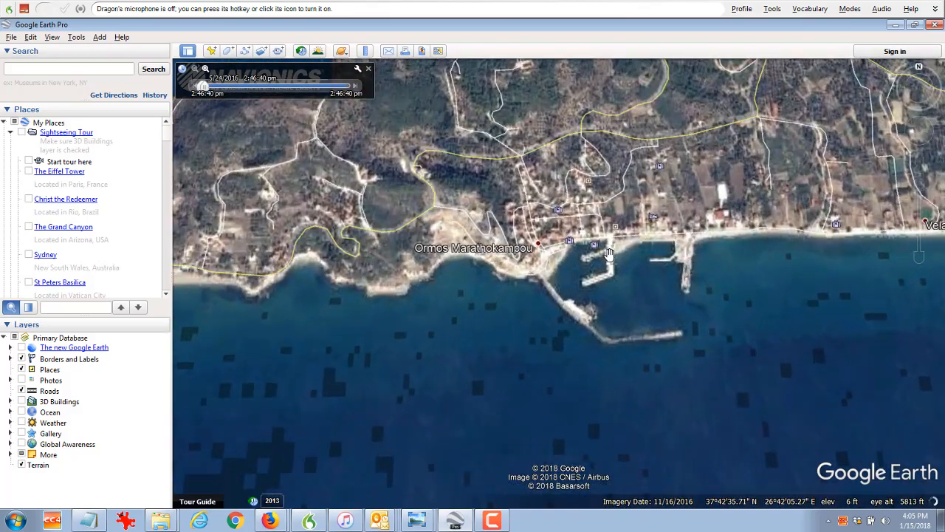
drag(609, 254, 422, 263)
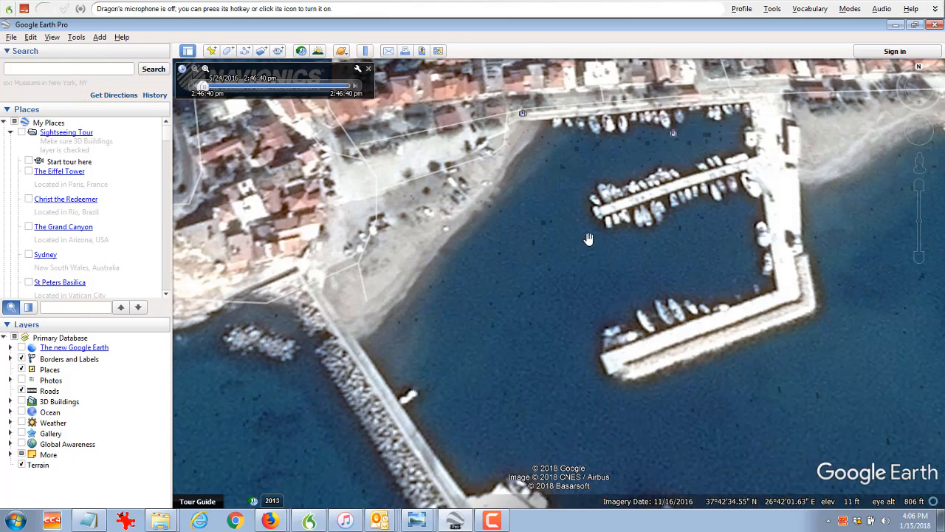
mouse_move(579, 263)
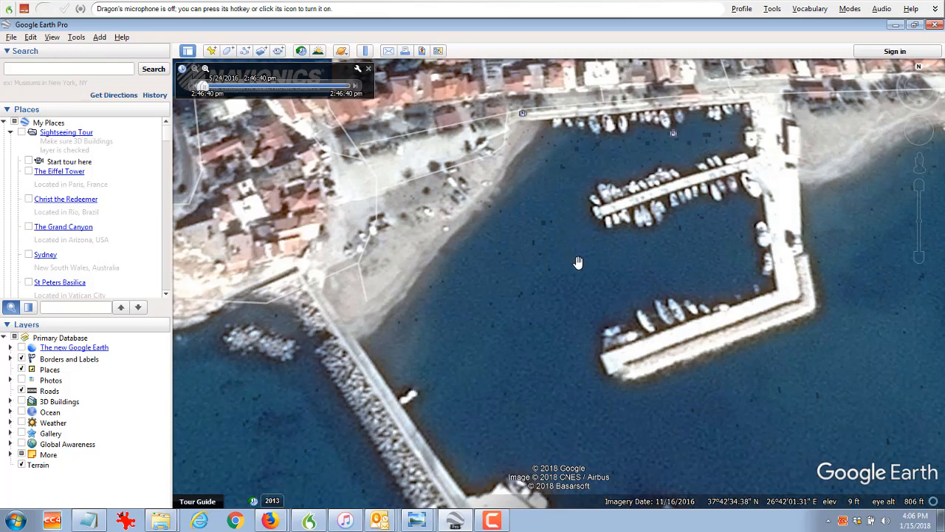
mouse_move(594, 235)
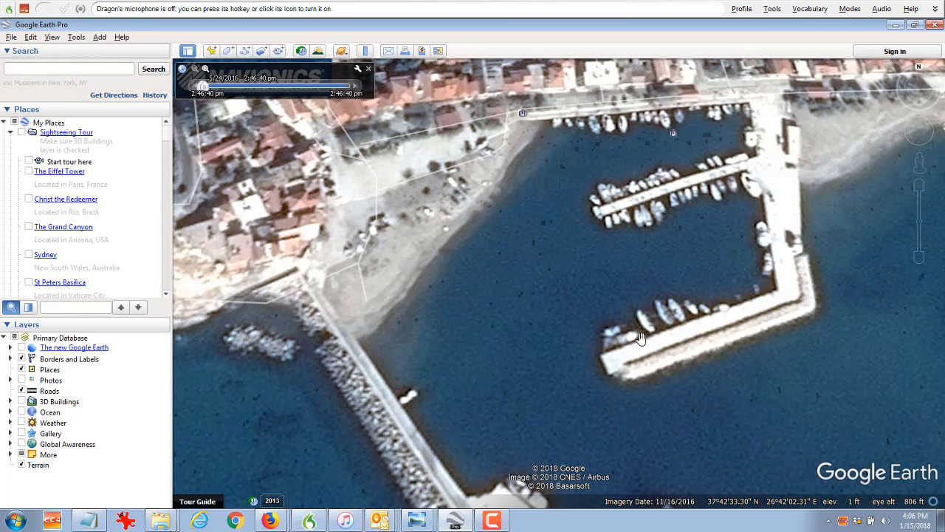
mouse_move(596, 240)
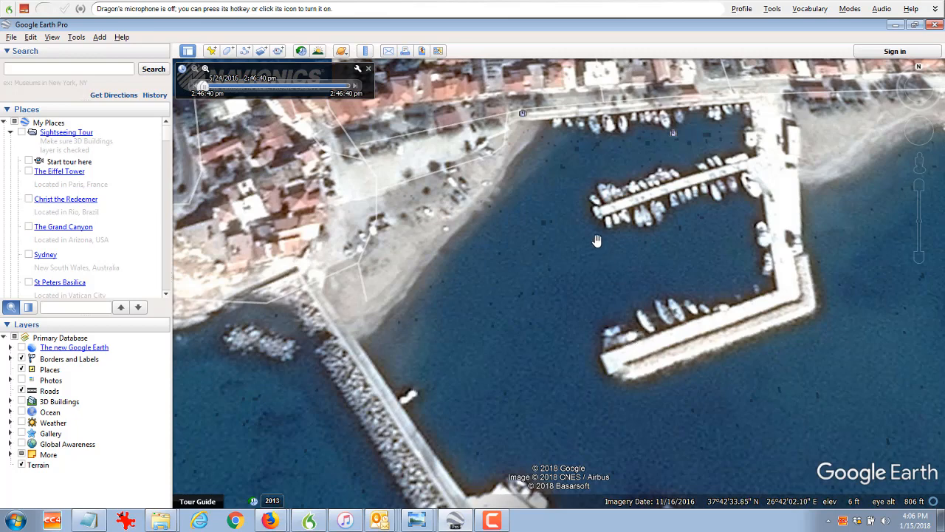
mouse_move(587, 221)
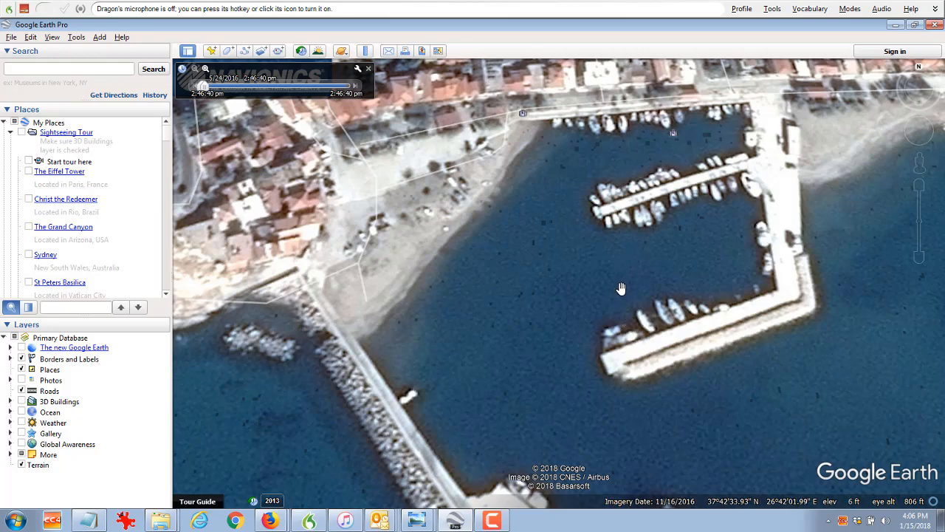
mouse_move(615, 295)
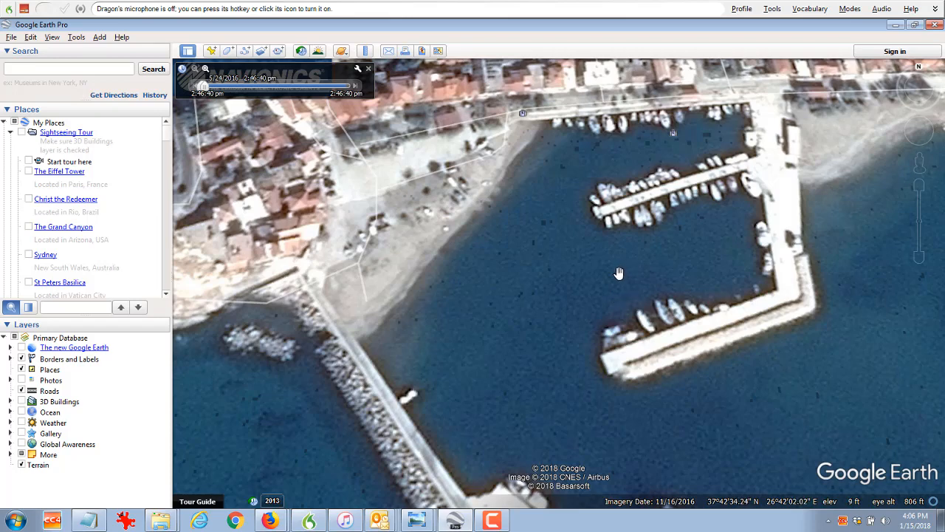
mouse_move(571, 224)
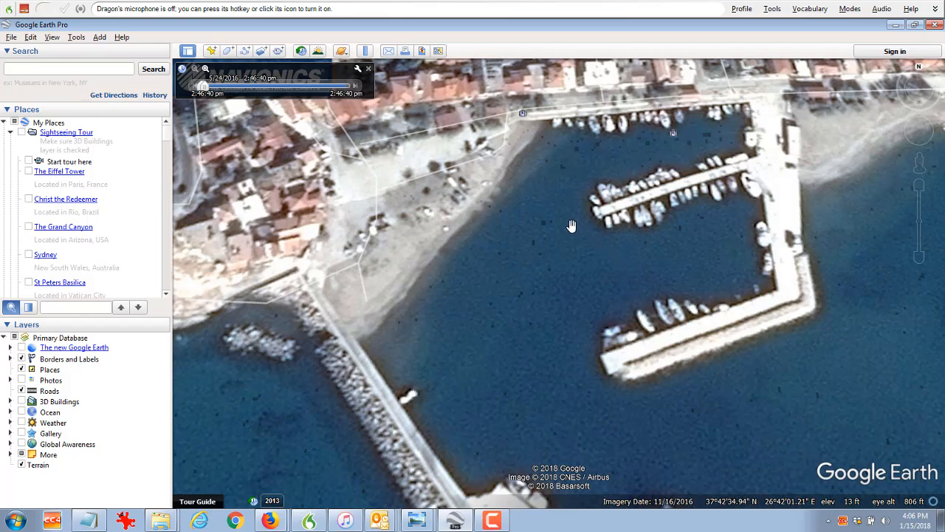
mouse_move(565, 251)
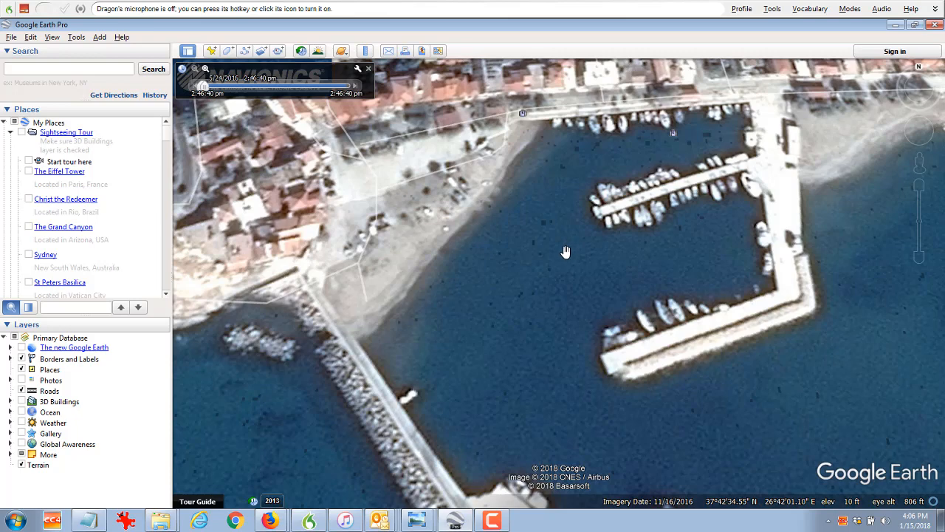
mouse_move(652, 282)
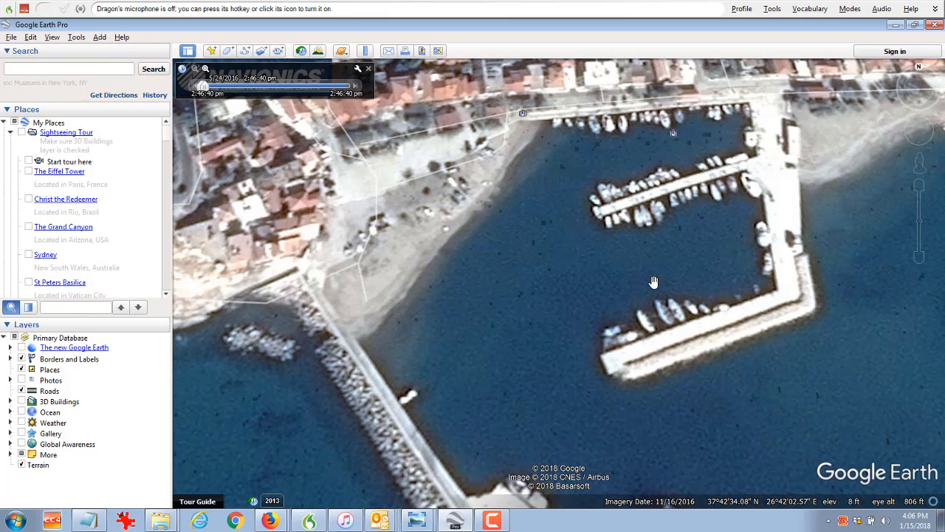
mouse_move(653, 279)
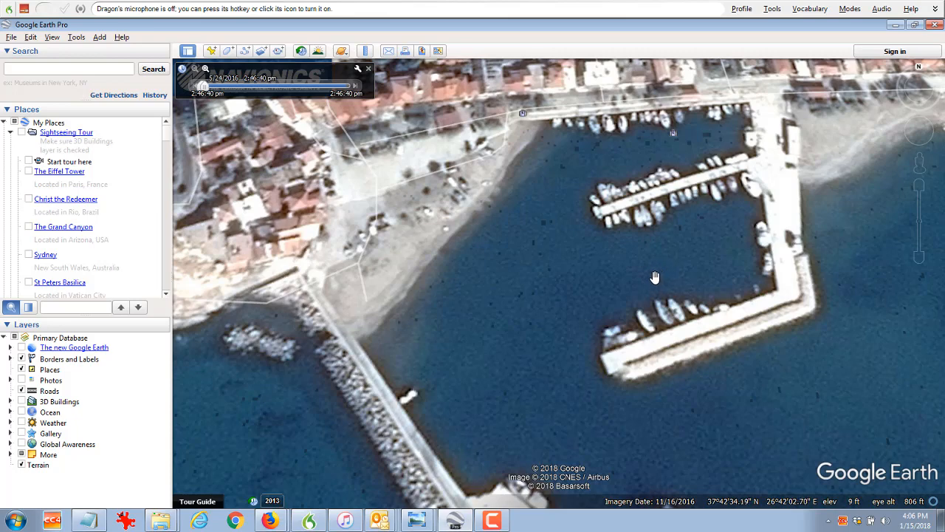
mouse_move(632, 322)
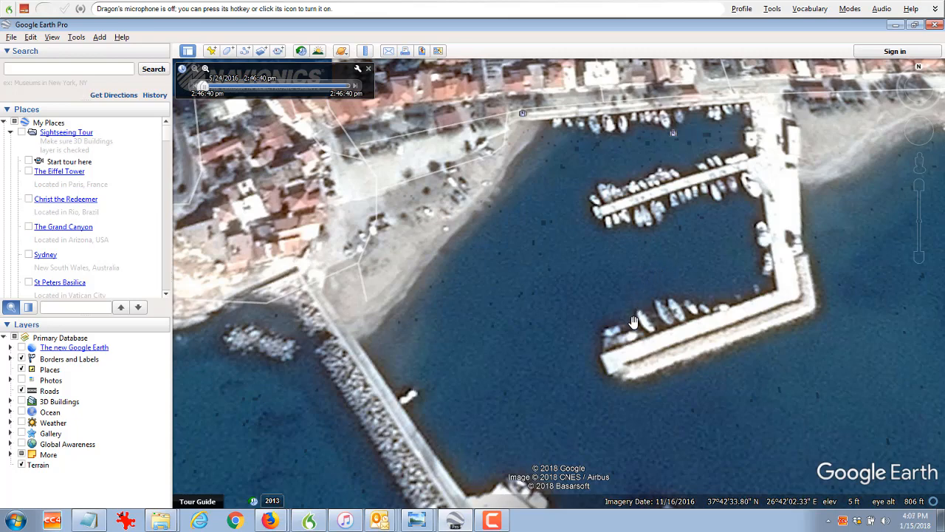
mouse_move(683, 409)
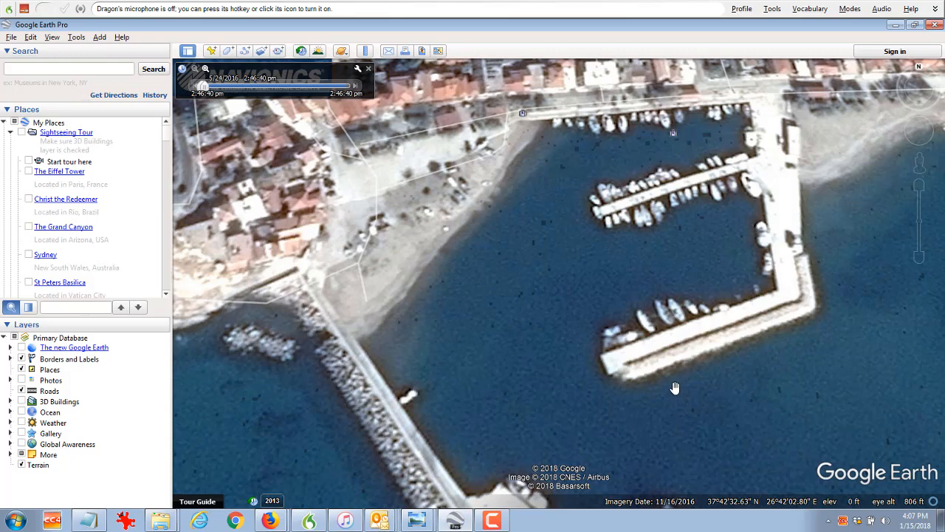
mouse_move(664, 390)
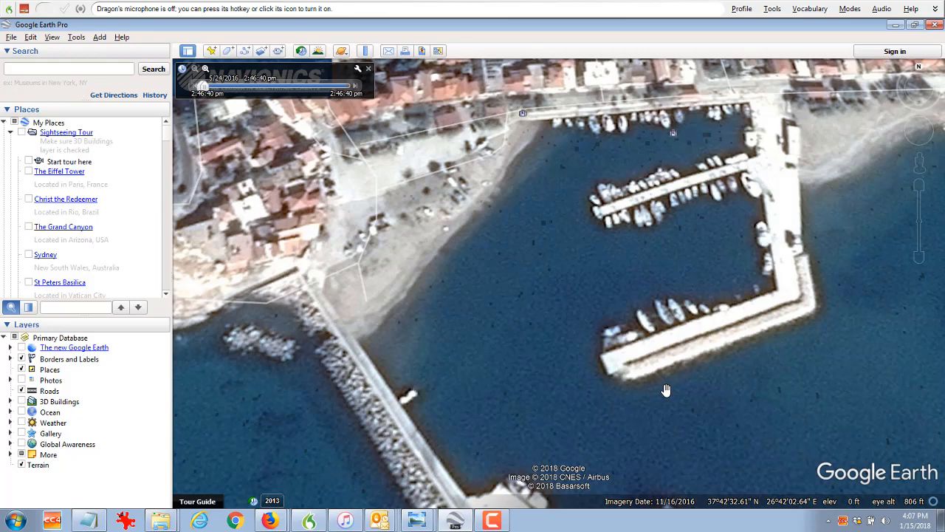
mouse_move(617, 318)
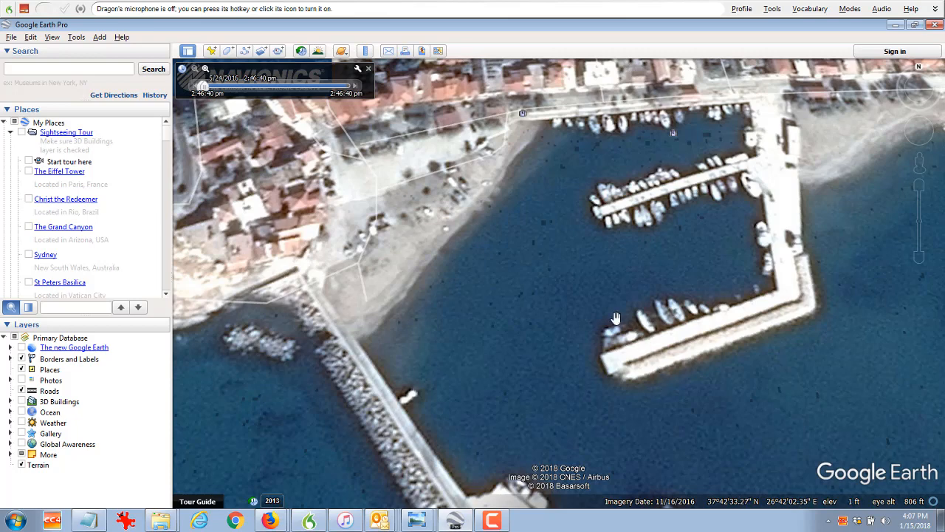
mouse_move(600, 264)
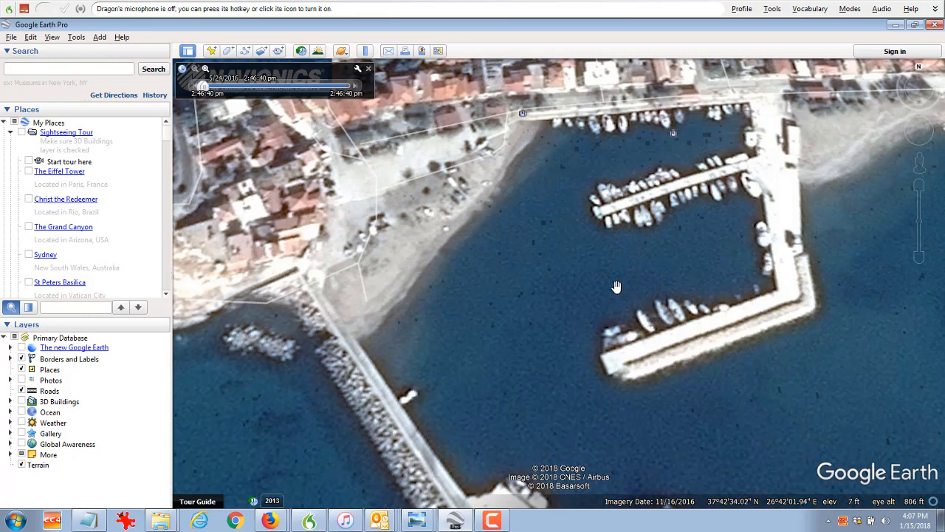
mouse_move(613, 293)
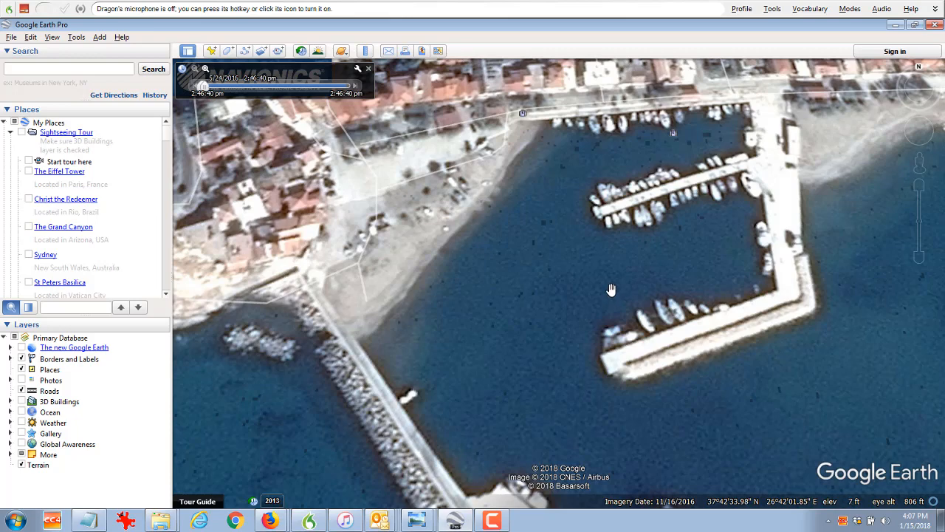
mouse_move(617, 298)
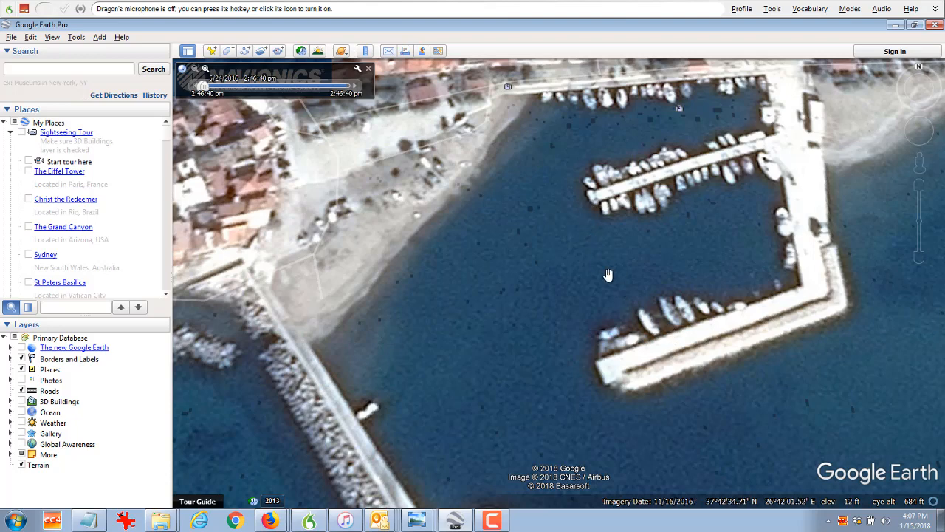
mouse_move(610, 263)
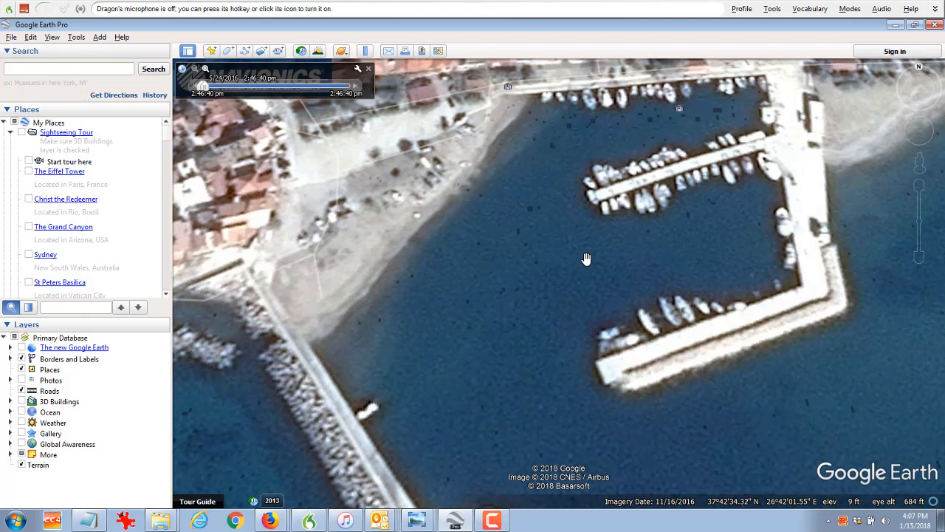
mouse_move(581, 266)
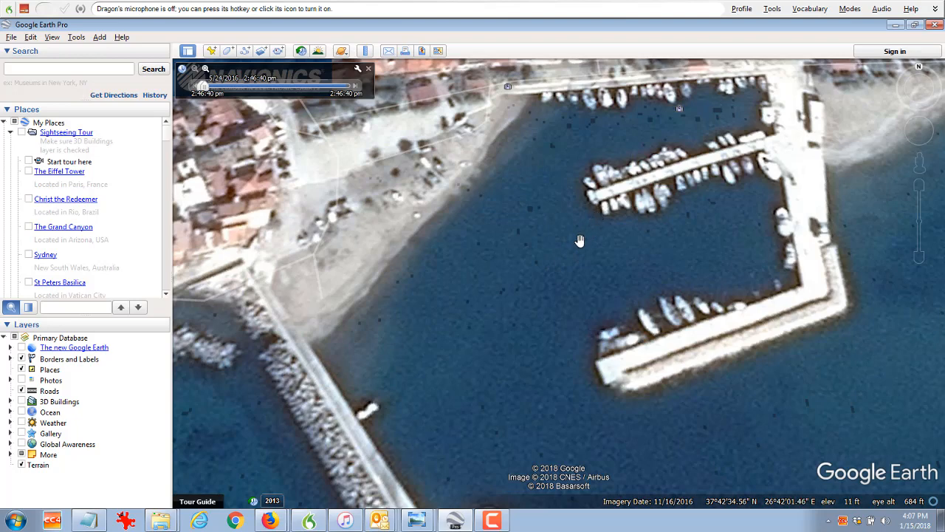
mouse_move(617, 207)
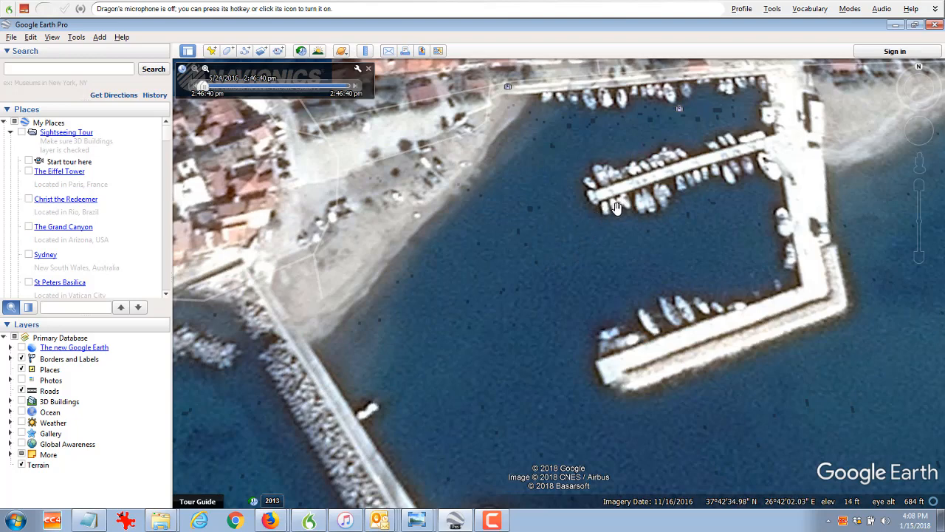
mouse_move(630, 230)
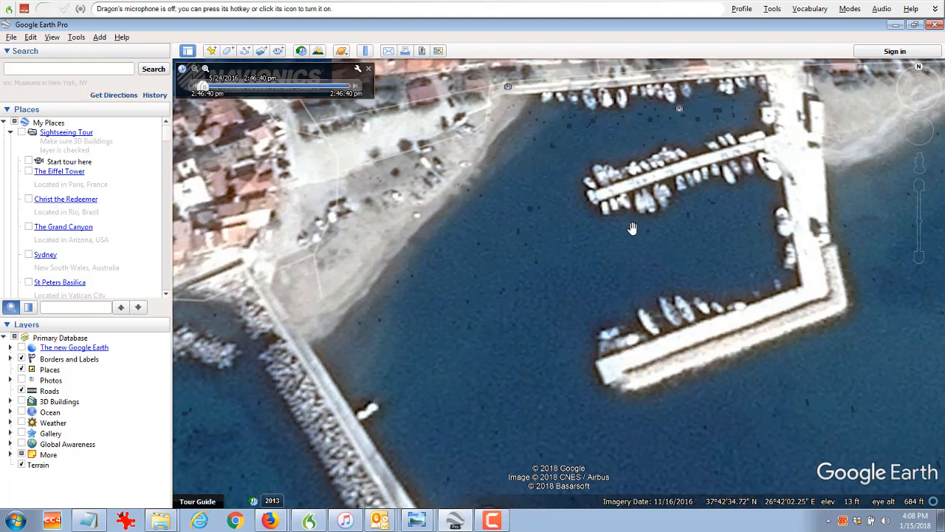
mouse_move(597, 286)
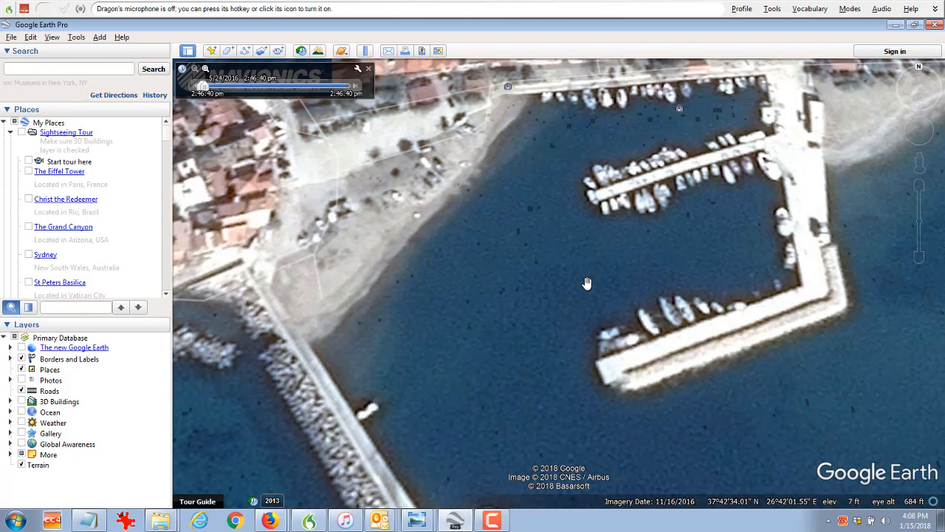
mouse_move(567, 316)
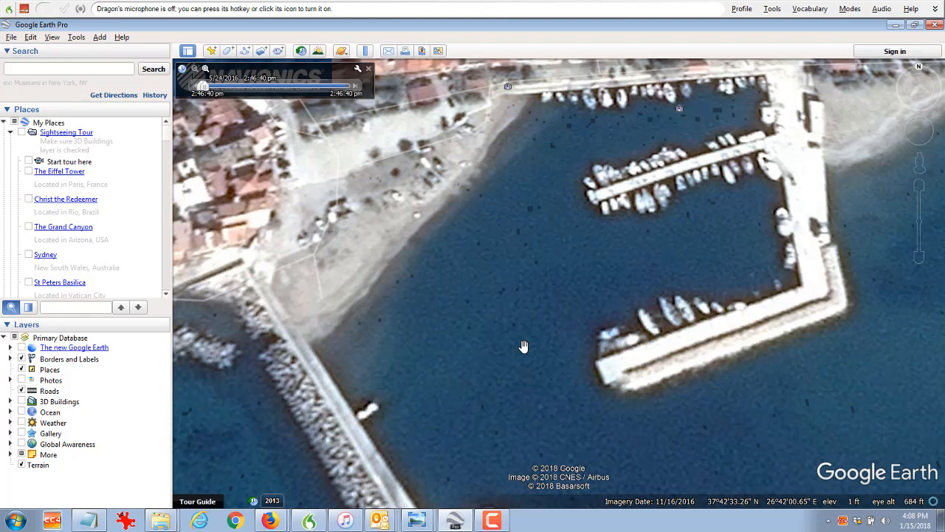
mouse_move(523, 338)
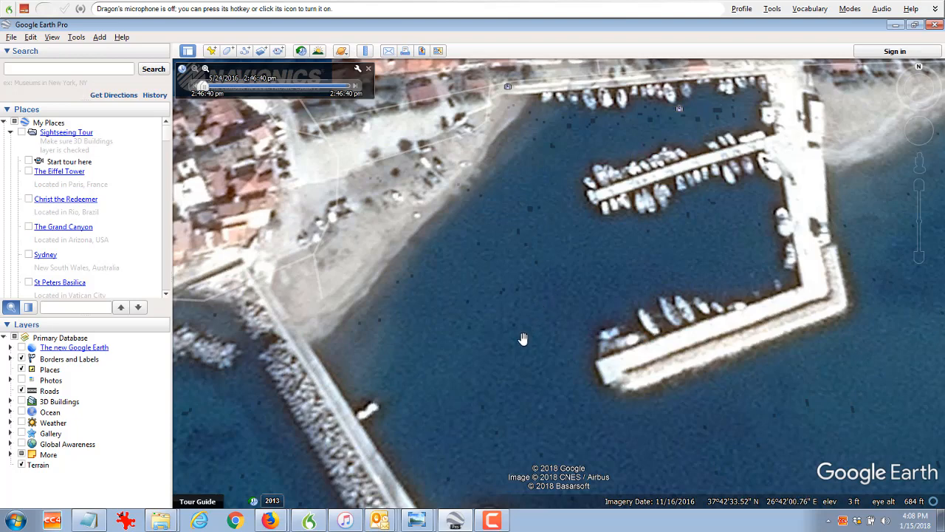
mouse_move(431, 394)
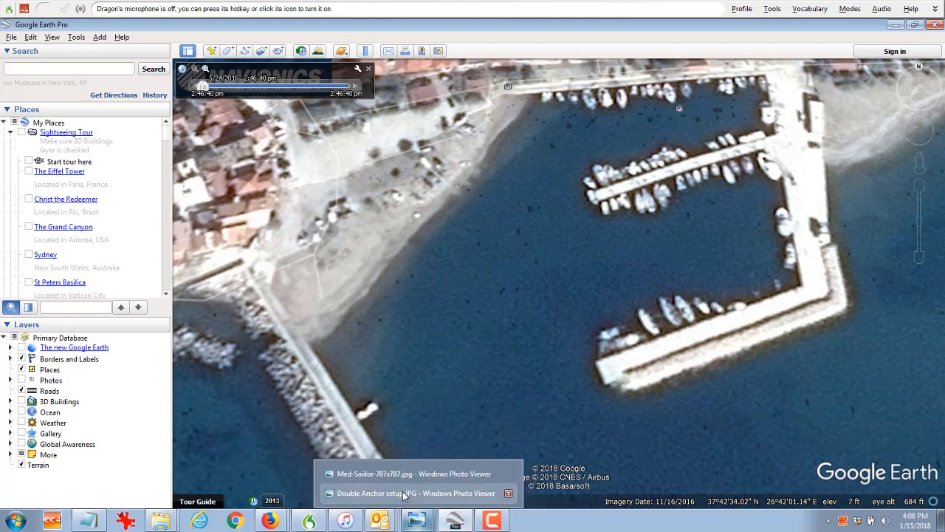
Switch back to the Double Anchor setup photo with lines coiled at the bow rail.
click(413, 493)
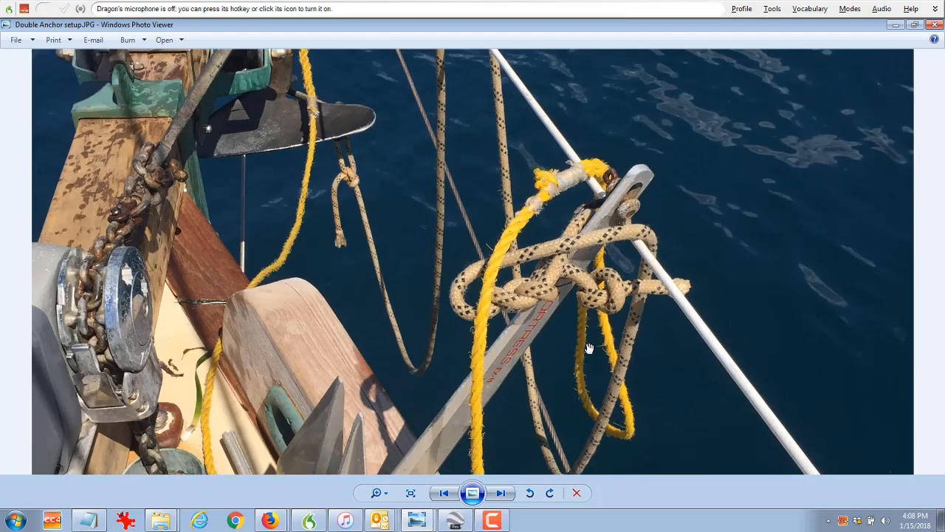
mouse_move(632, 254)
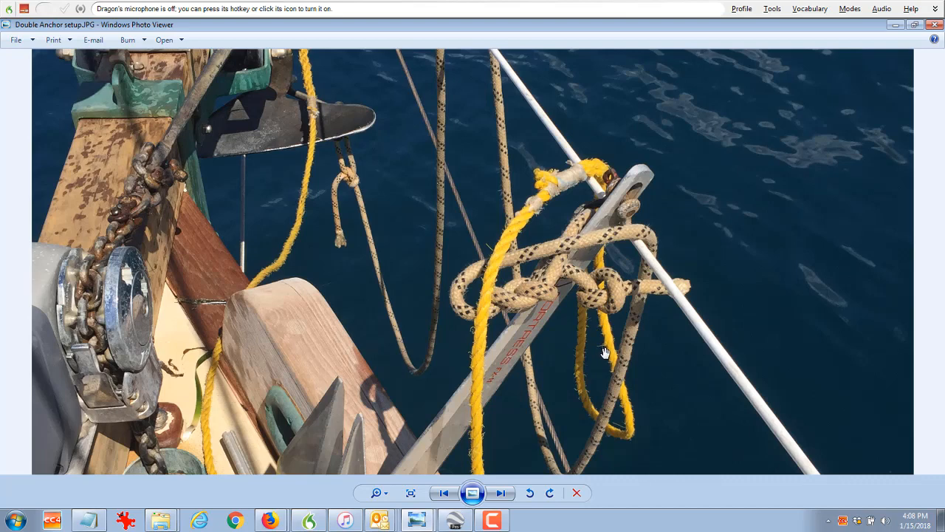
mouse_move(617, 361)
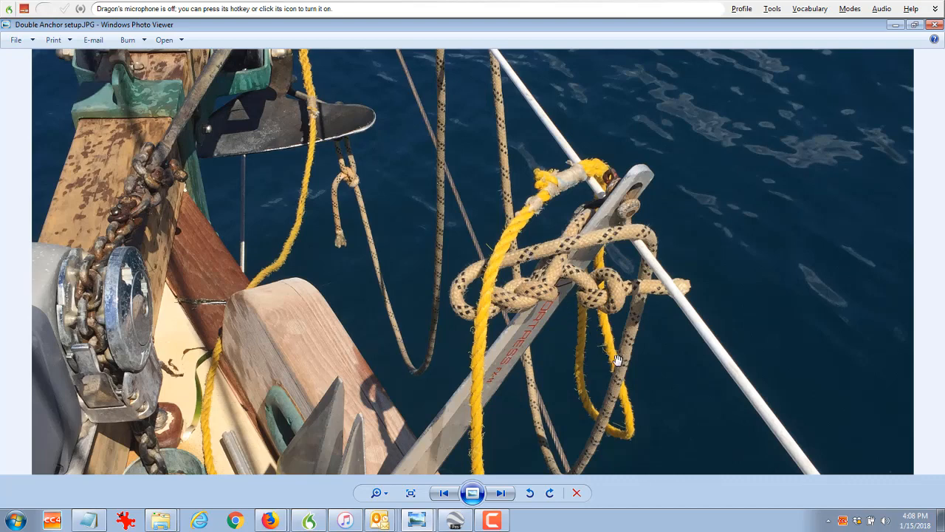
mouse_move(543, 244)
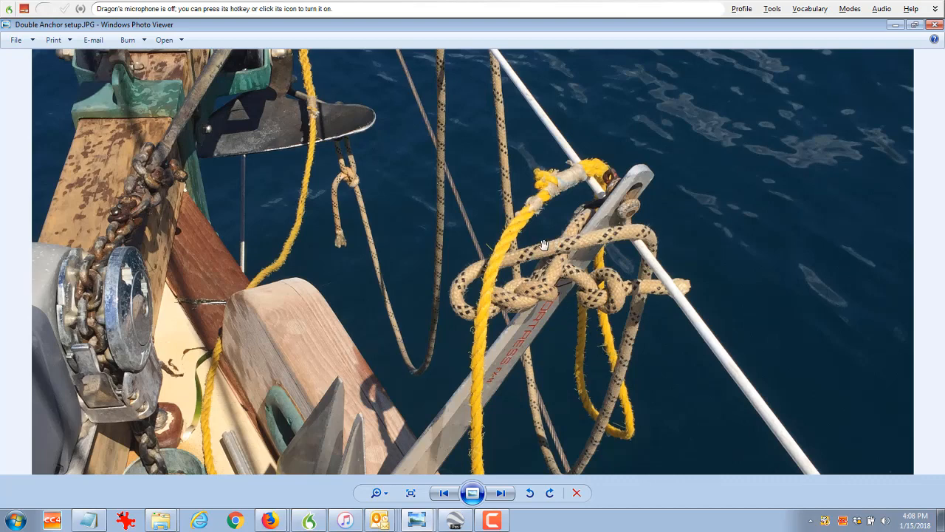
mouse_move(524, 223)
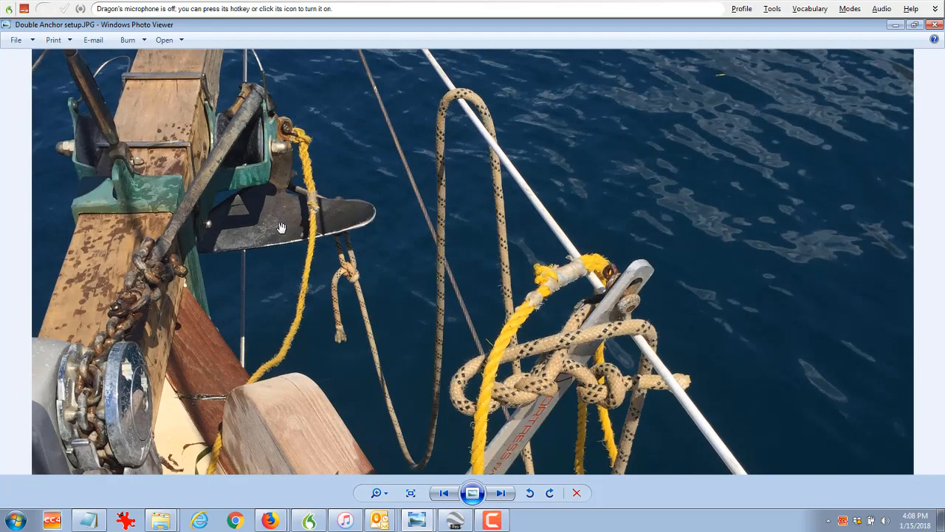
mouse_move(411, 254)
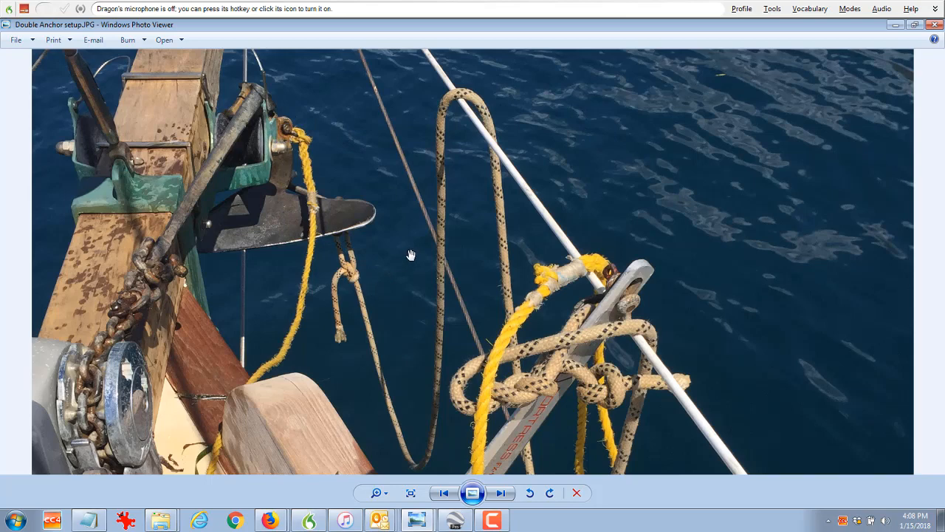
mouse_move(446, 265)
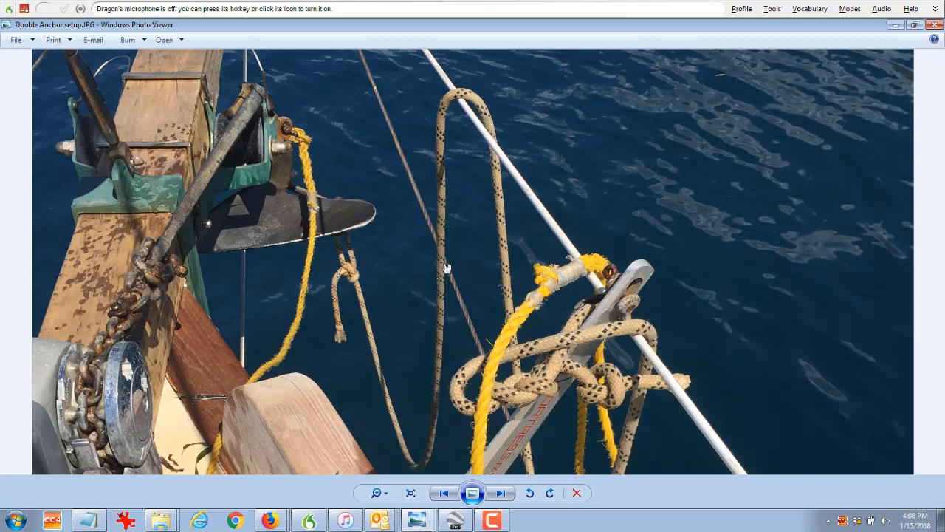
mouse_move(515, 284)
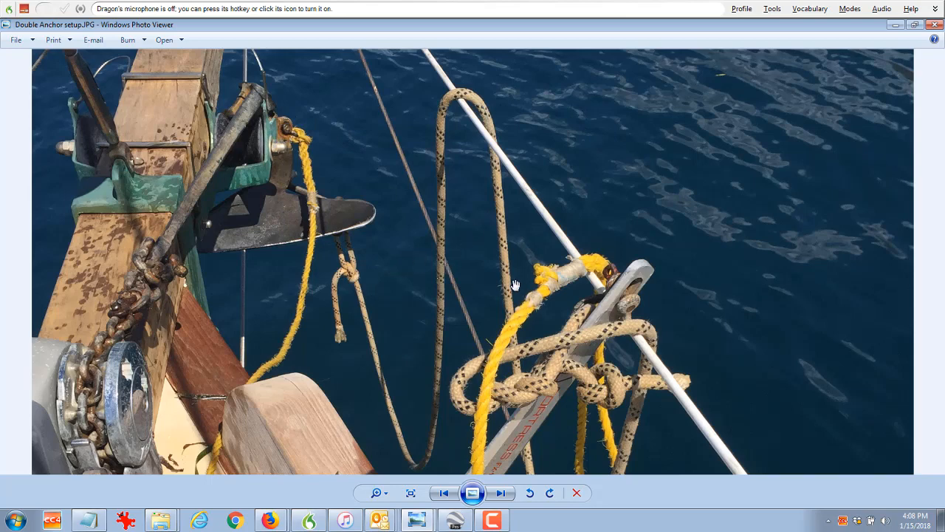
mouse_move(455, 298)
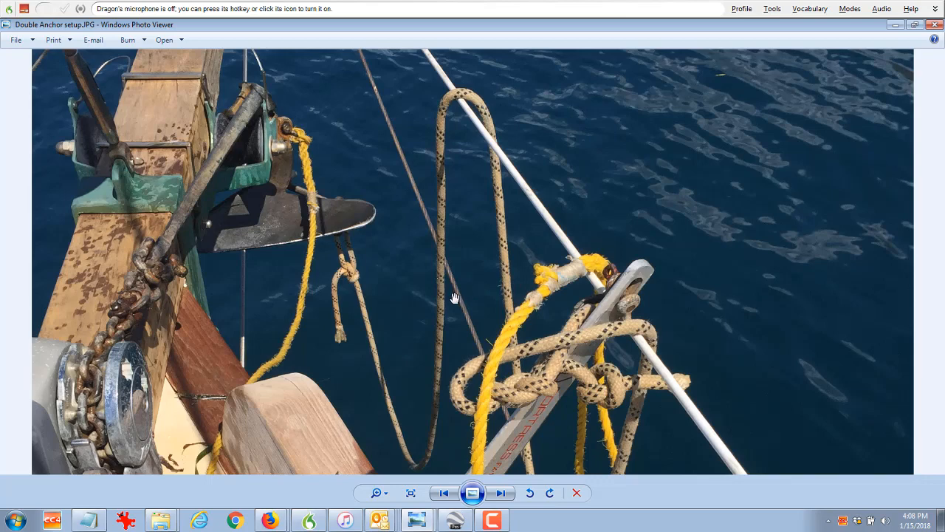
mouse_move(375, 277)
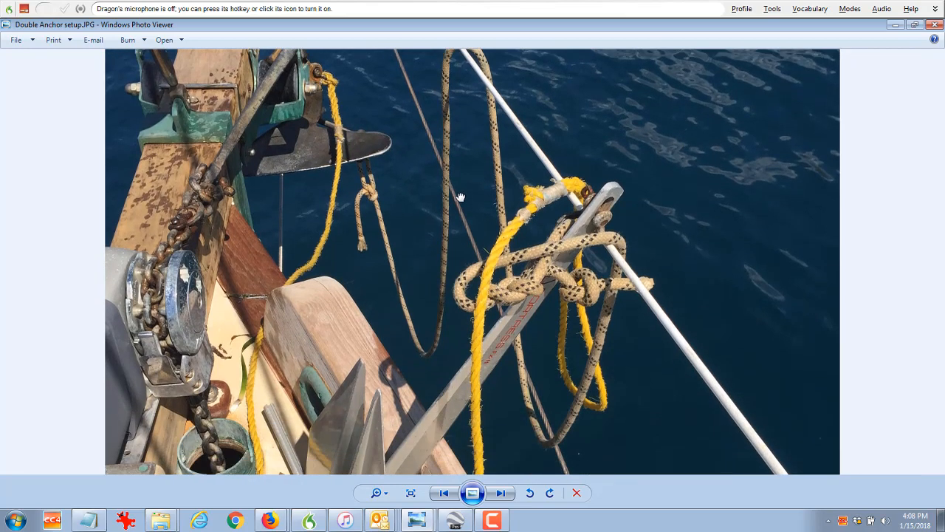
mouse_move(414, 366)
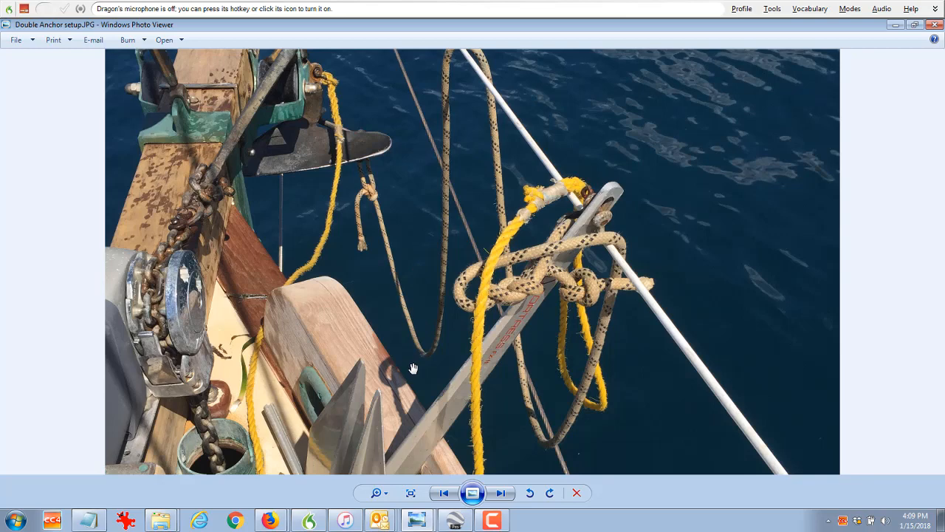
mouse_move(427, 224)
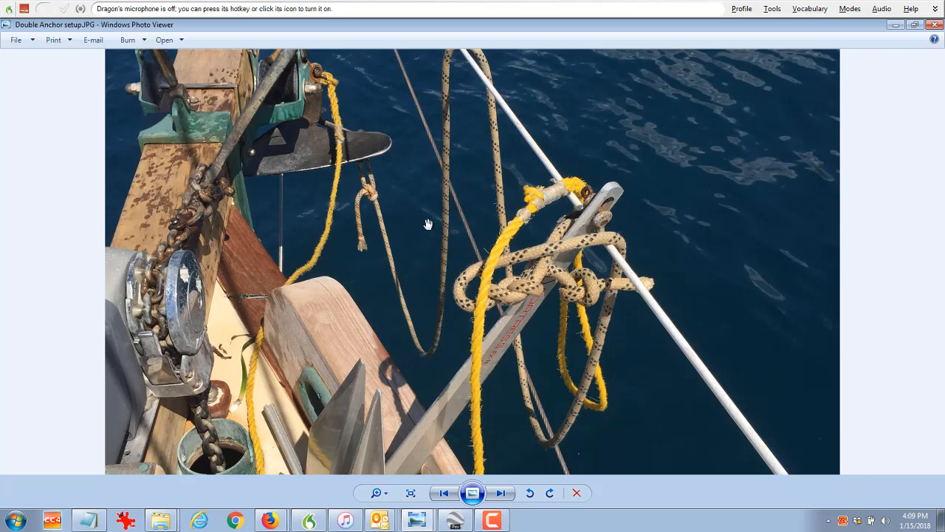
mouse_move(458, 248)
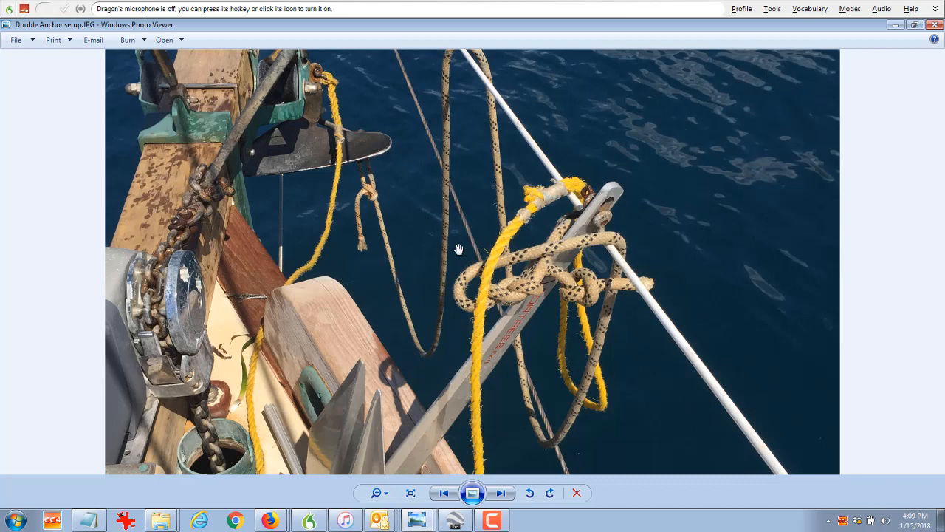
mouse_move(437, 272)
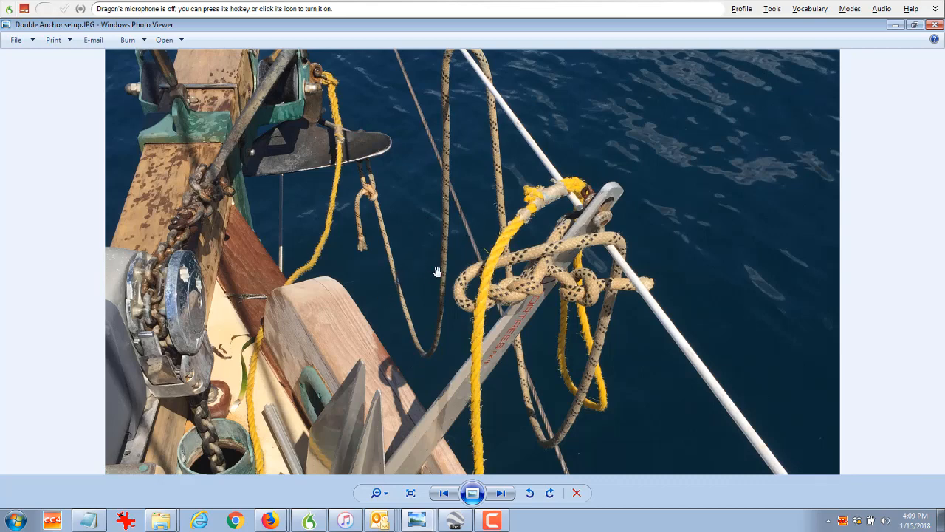
mouse_move(472, 243)
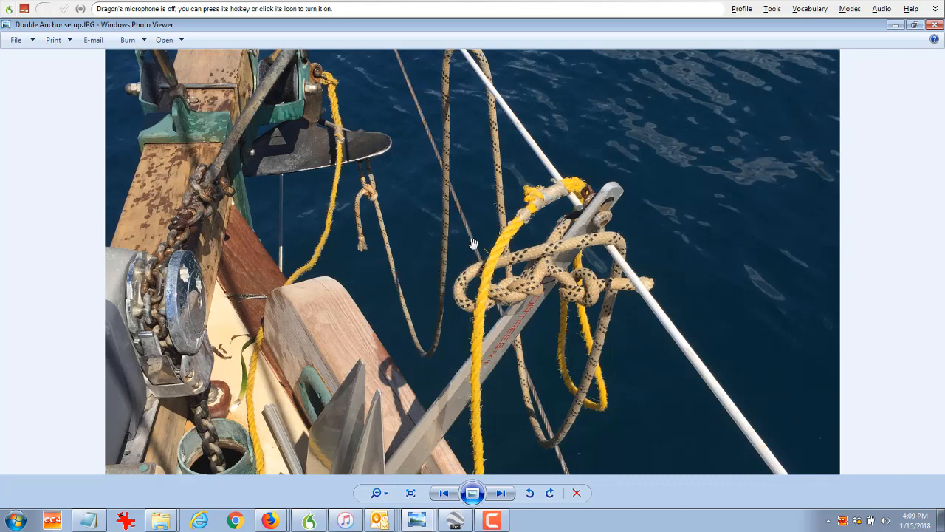
mouse_move(387, 210)
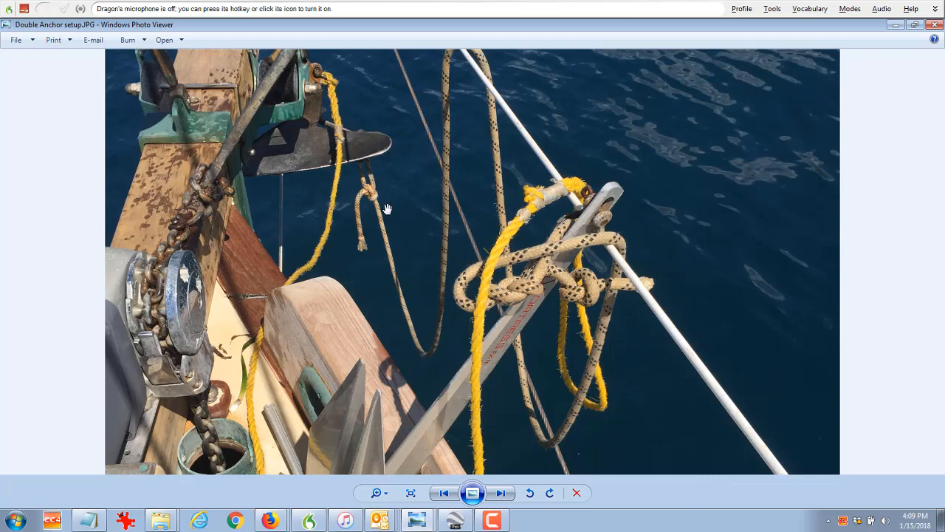
mouse_move(370, 242)
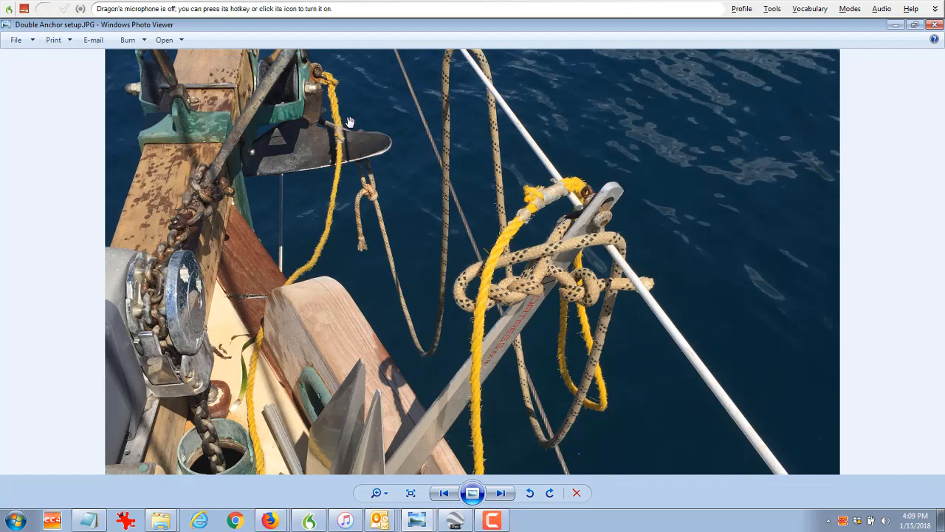
Enlarge the Double Anchor photo onto the anchor plate and knotted speckled line.
click(376, 493)
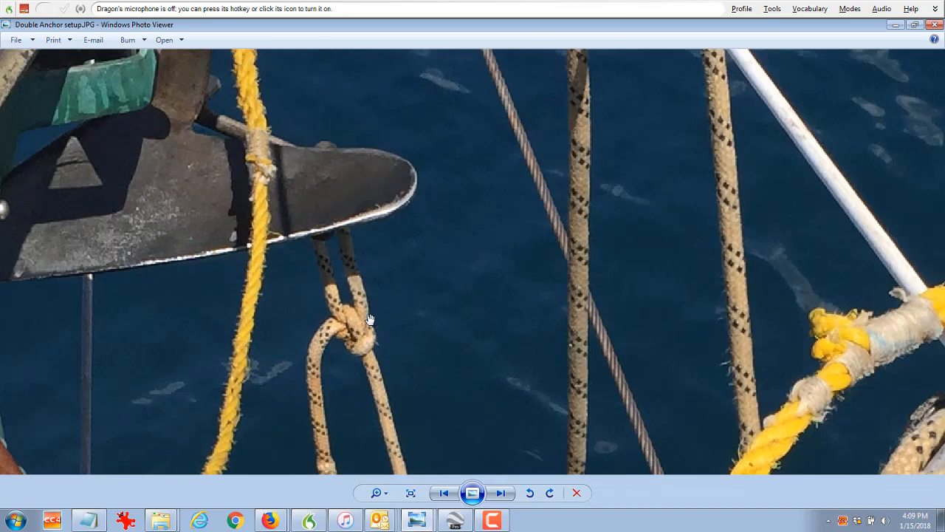
mouse_move(425, 305)
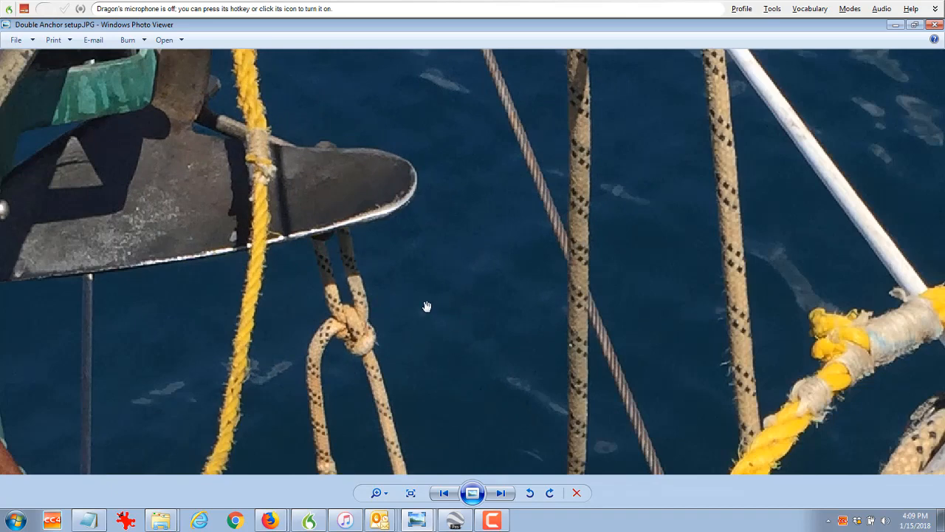
mouse_move(313, 152)
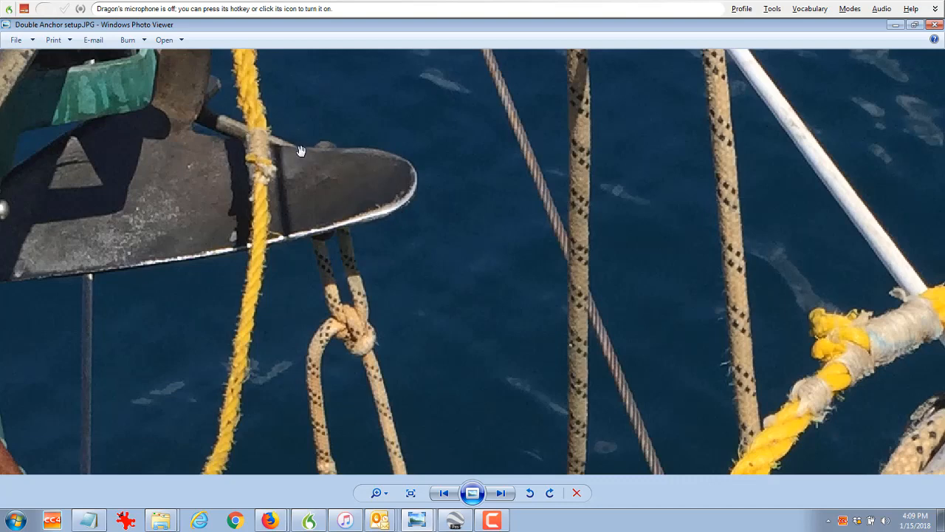
mouse_move(139, 76)
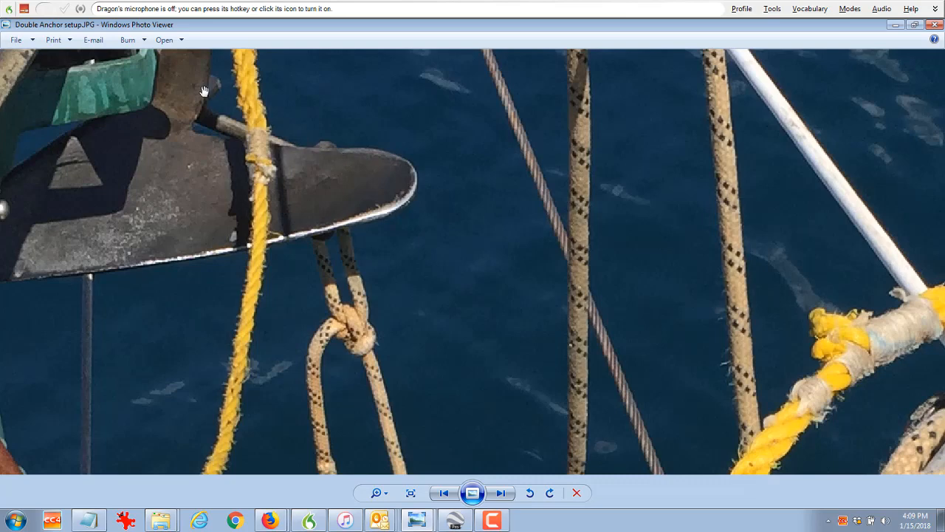
mouse_move(186, 76)
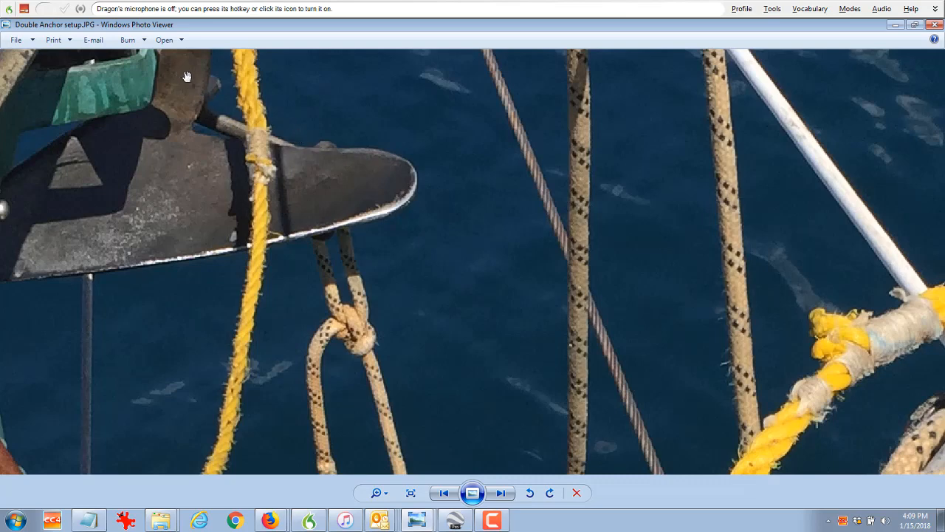
mouse_move(162, 76)
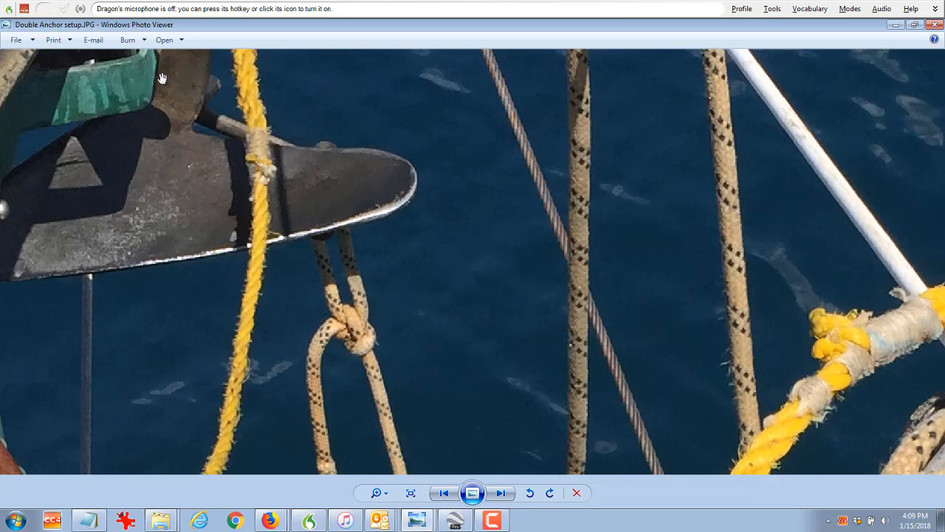
mouse_move(171, 83)
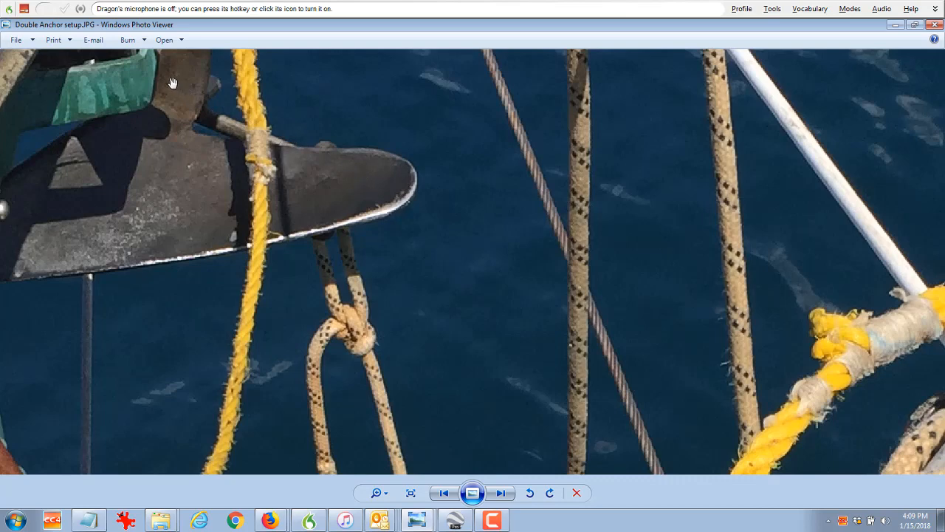
mouse_move(362, 248)
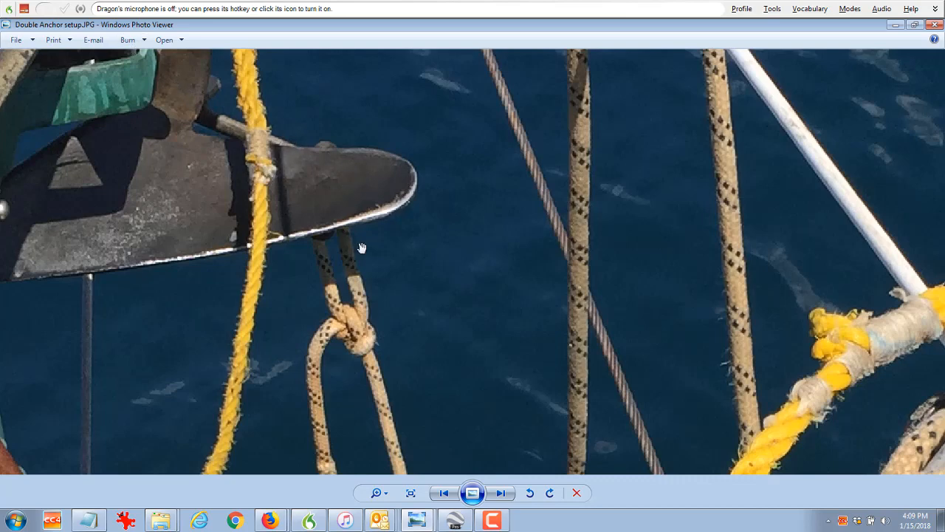
mouse_move(393, 288)
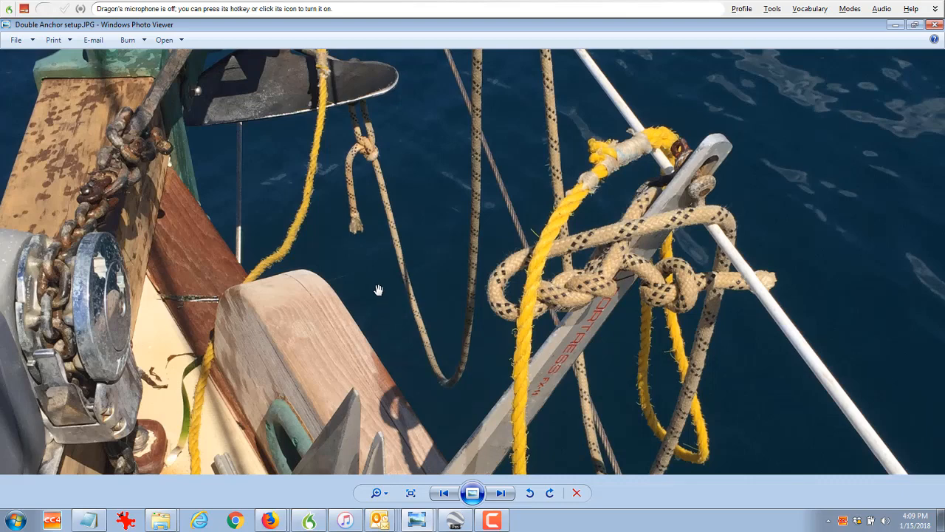
mouse_move(393, 166)
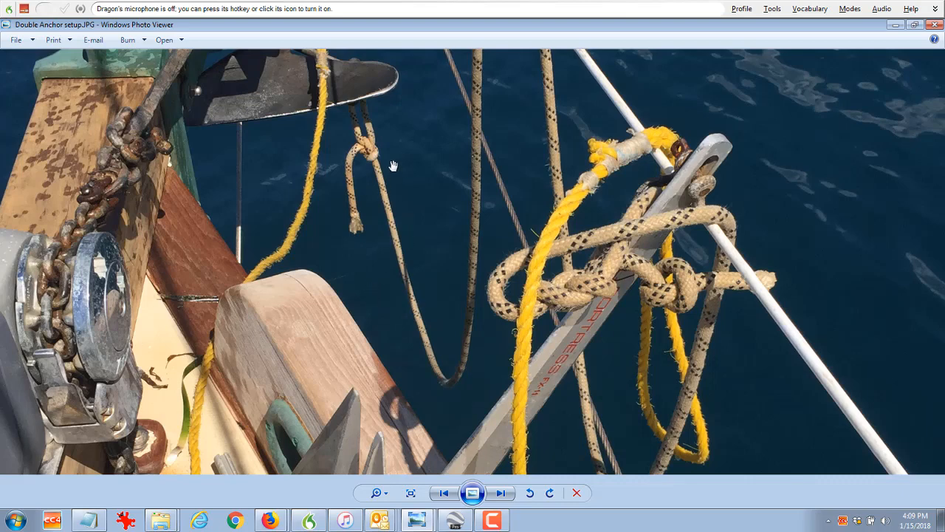
mouse_move(476, 186)
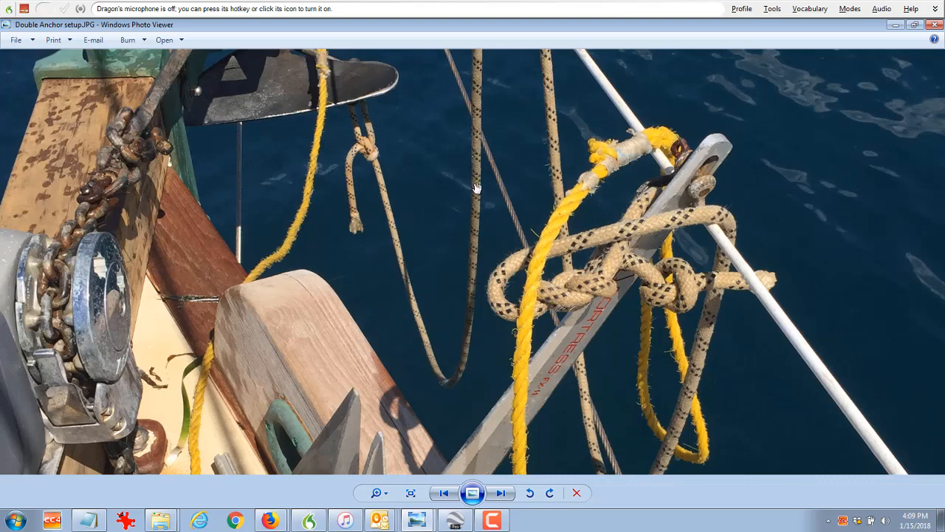
mouse_move(535, 109)
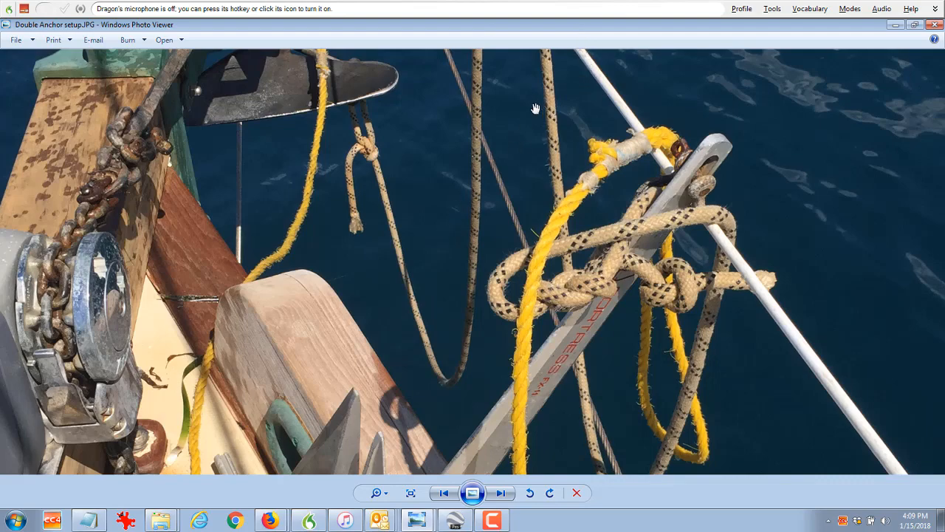
mouse_move(546, 253)
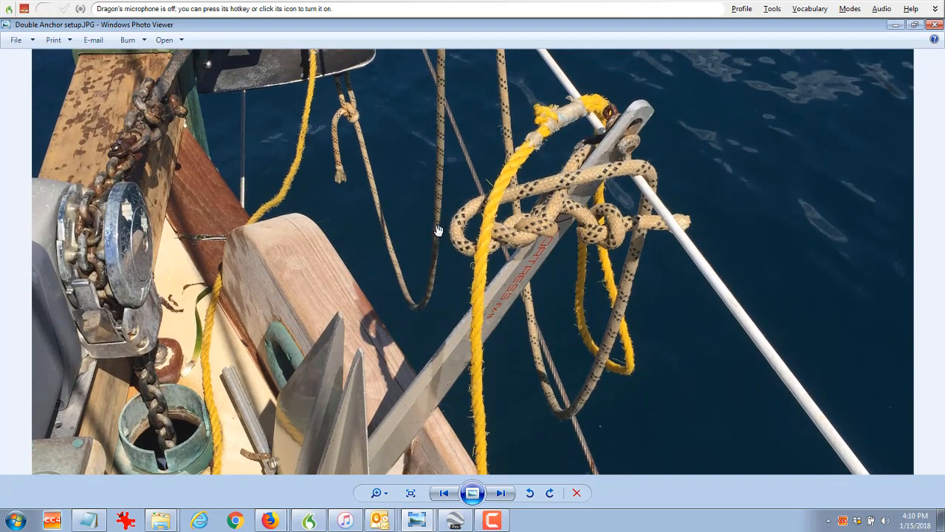
mouse_move(431, 235)
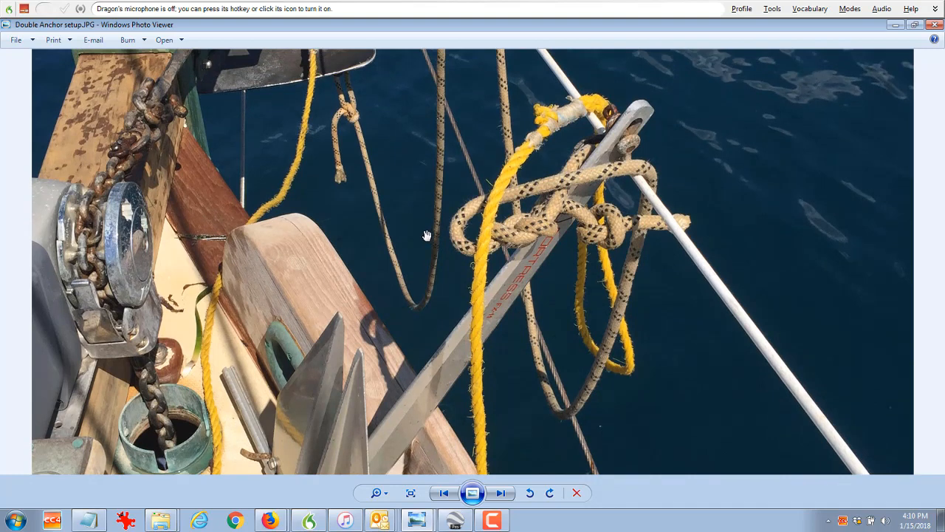
mouse_move(375, 248)
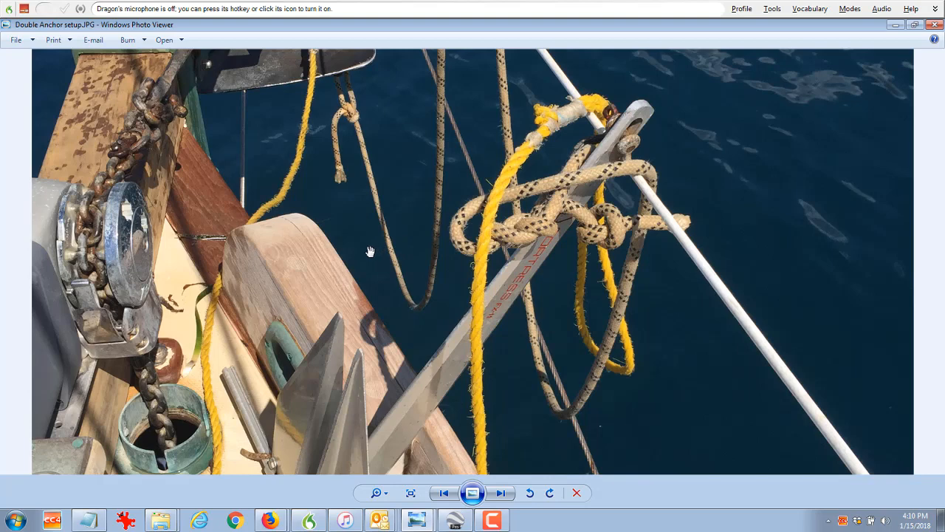
mouse_move(573, 219)
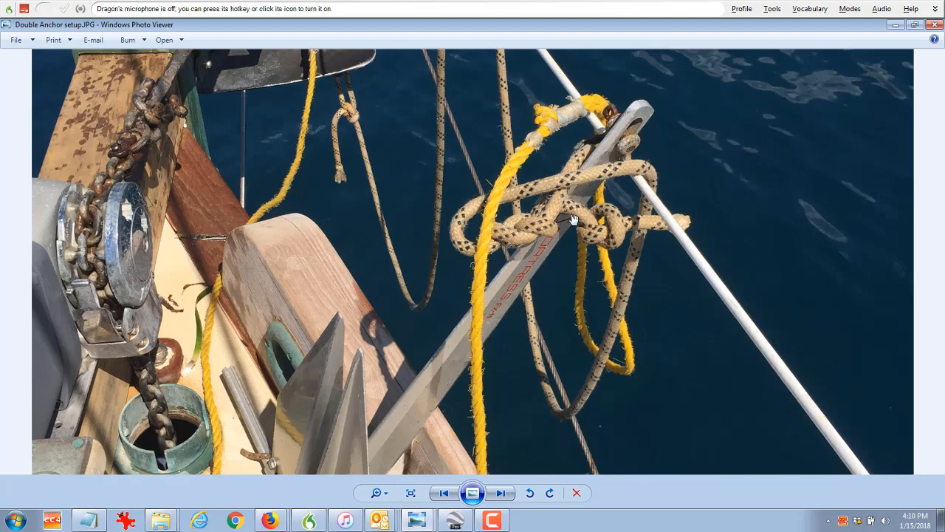
mouse_move(627, 160)
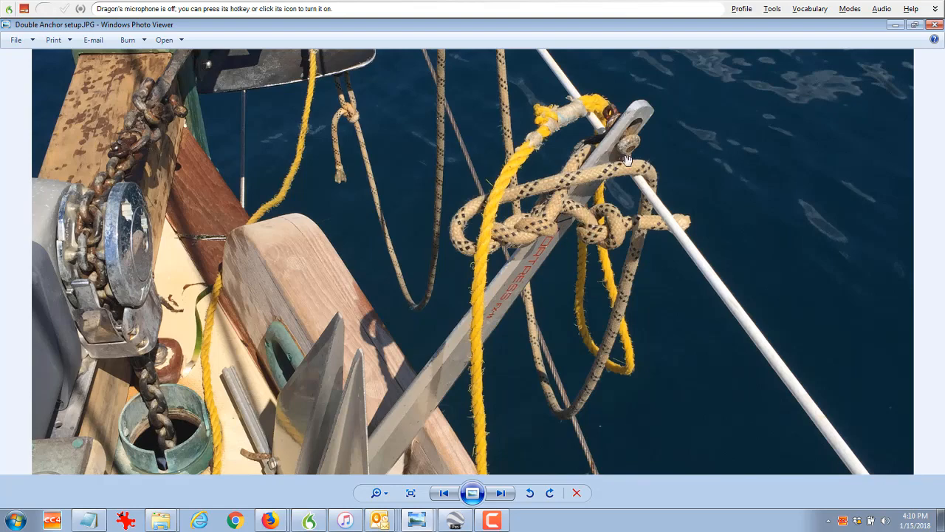
mouse_move(513, 298)
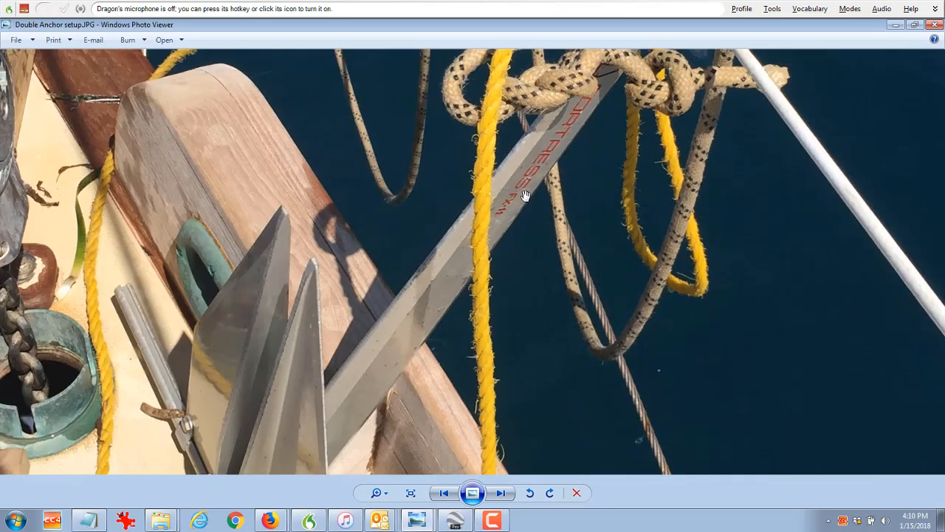
mouse_move(538, 212)
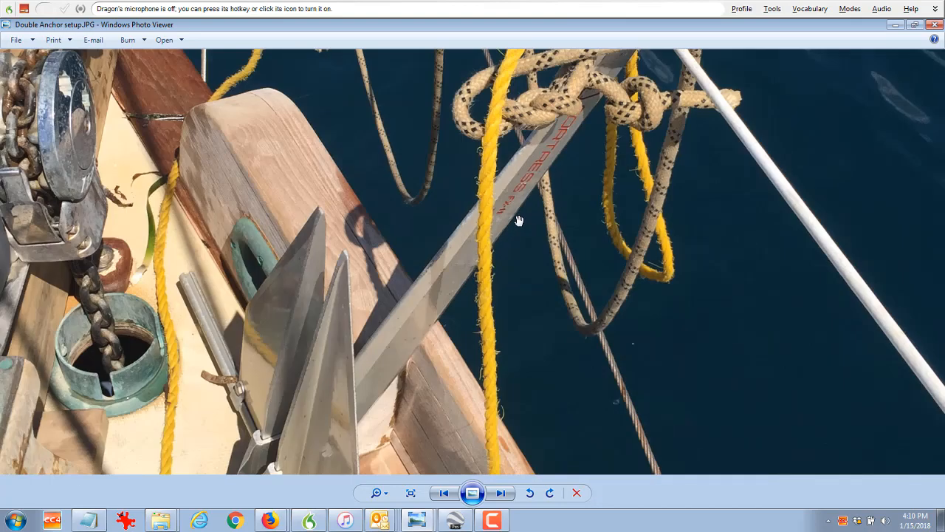
Show the whole Double Anchor setup photo fitted in the window.
click(411, 493)
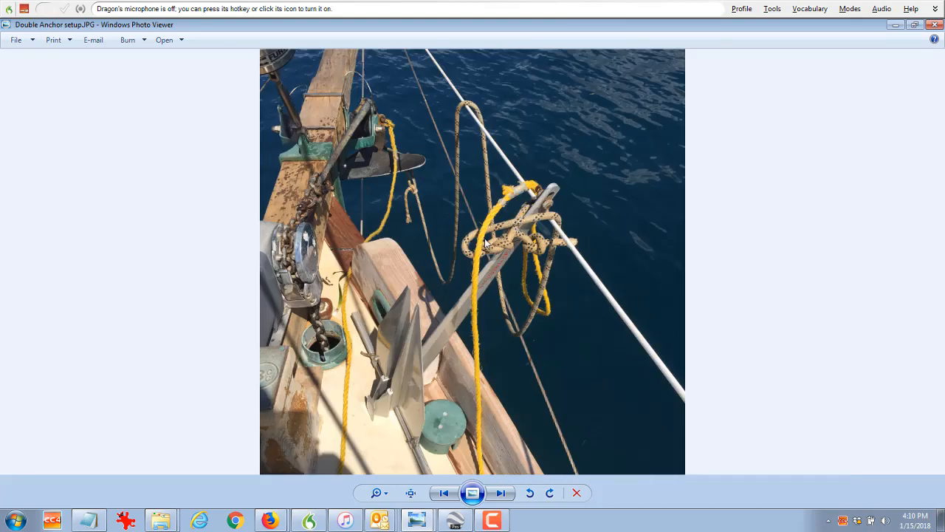
mouse_move(554, 204)
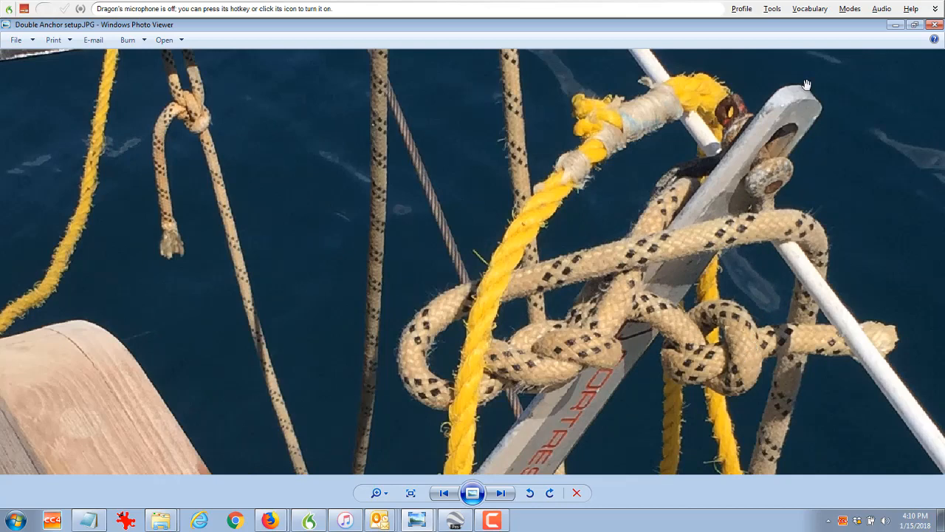
mouse_move(749, 337)
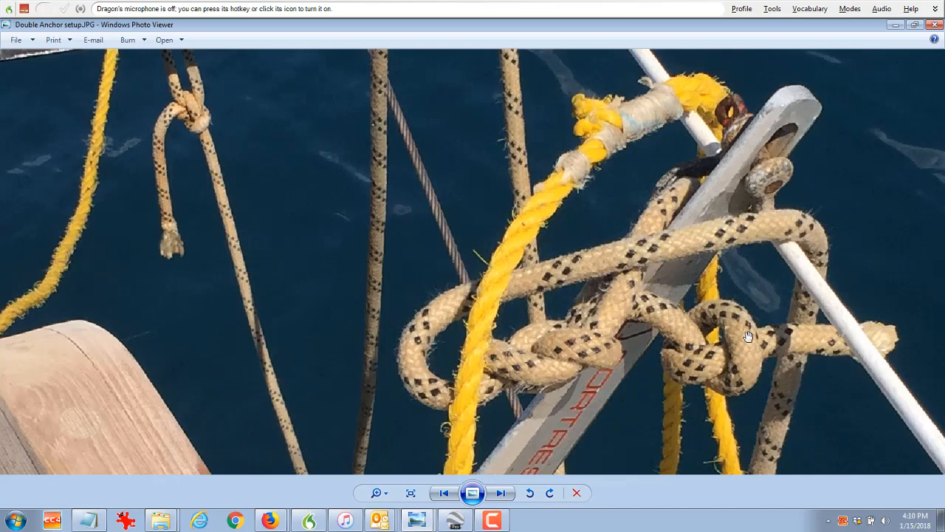
mouse_move(679, 288)
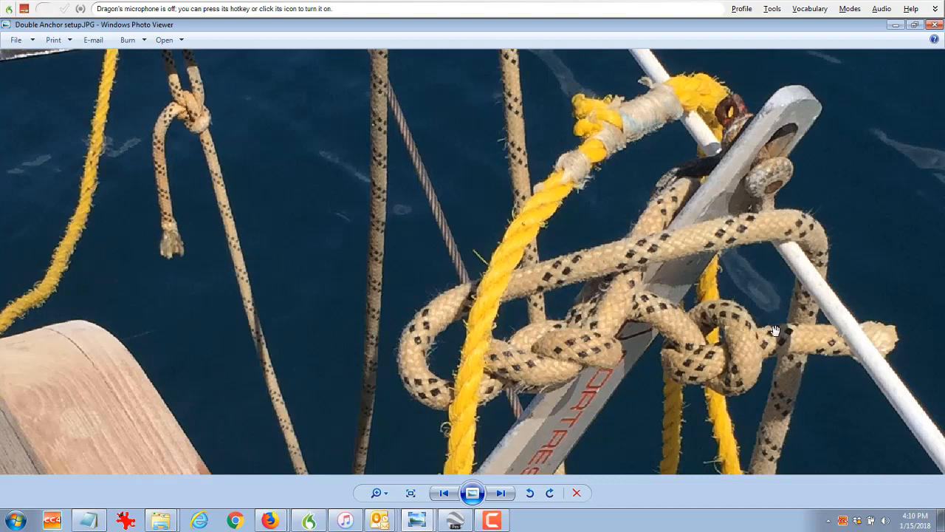
mouse_move(653, 310)
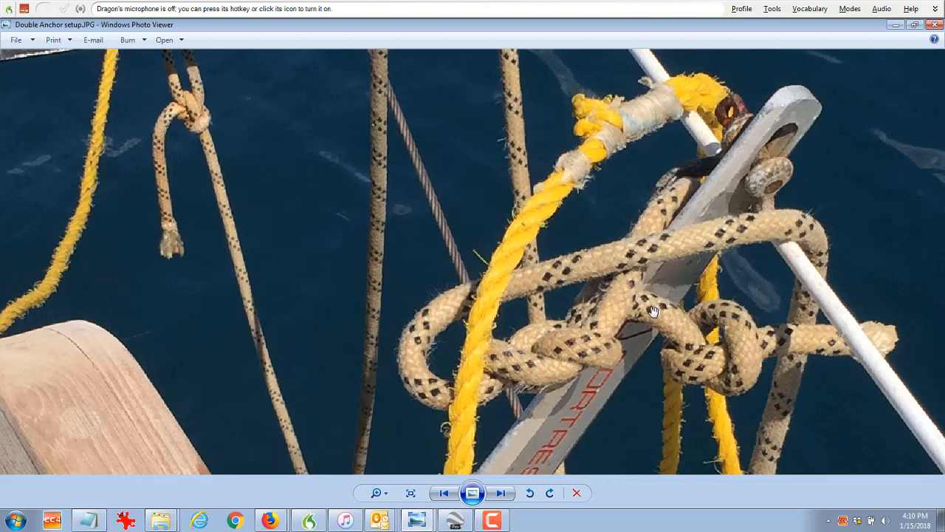
mouse_move(720, 170)
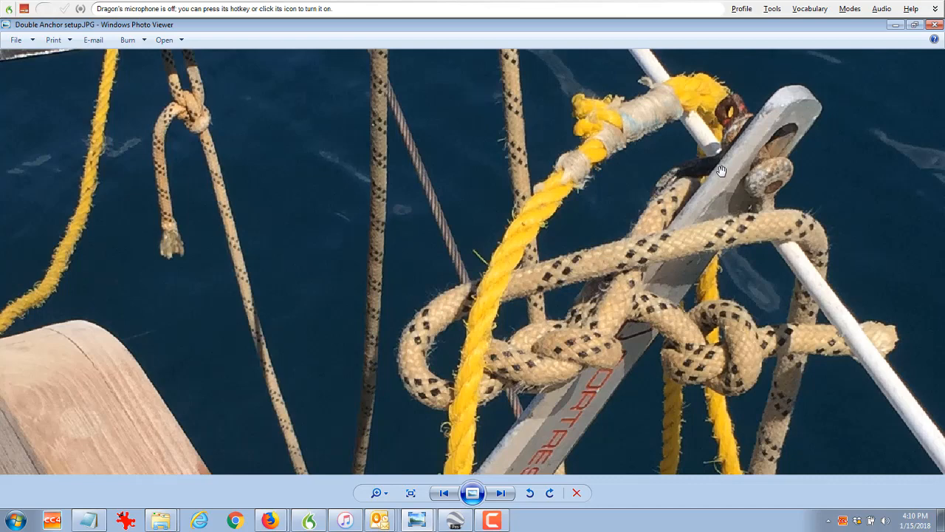
mouse_move(729, 345)
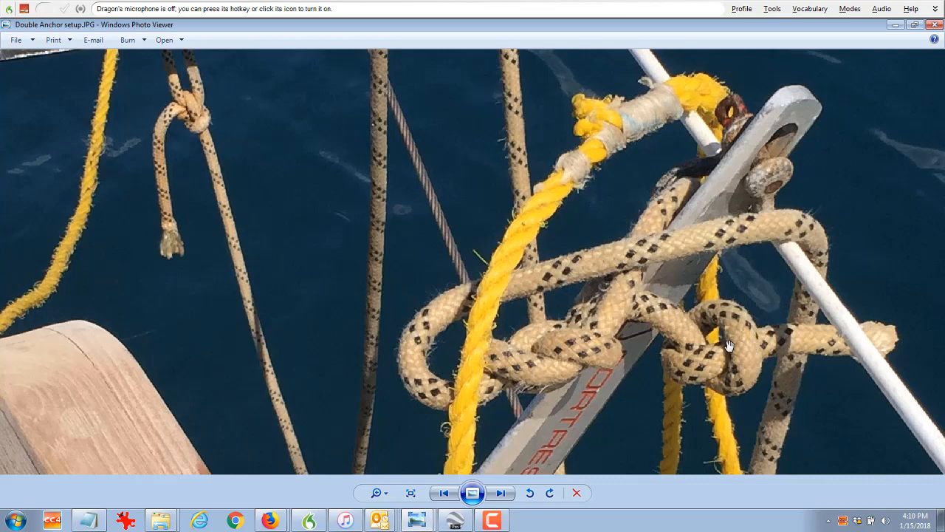
mouse_move(741, 360)
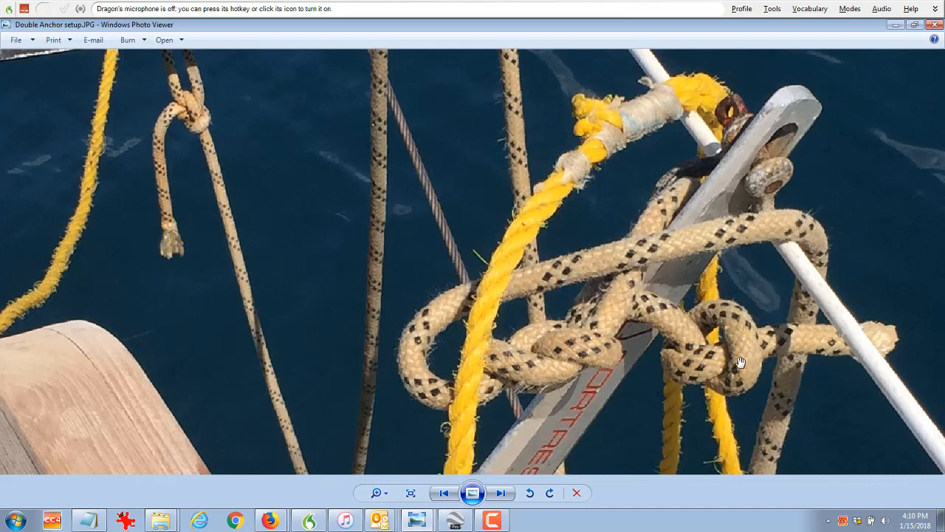
mouse_move(737, 350)
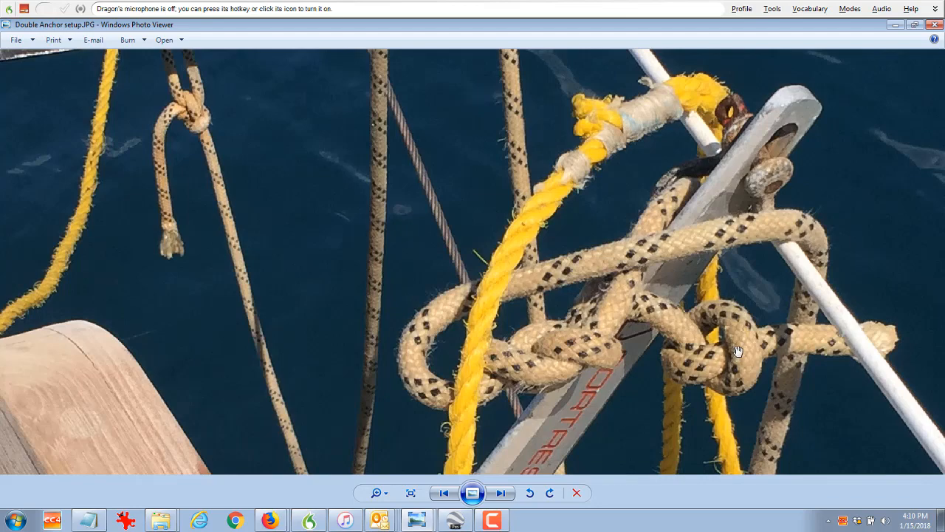
click(500, 494)
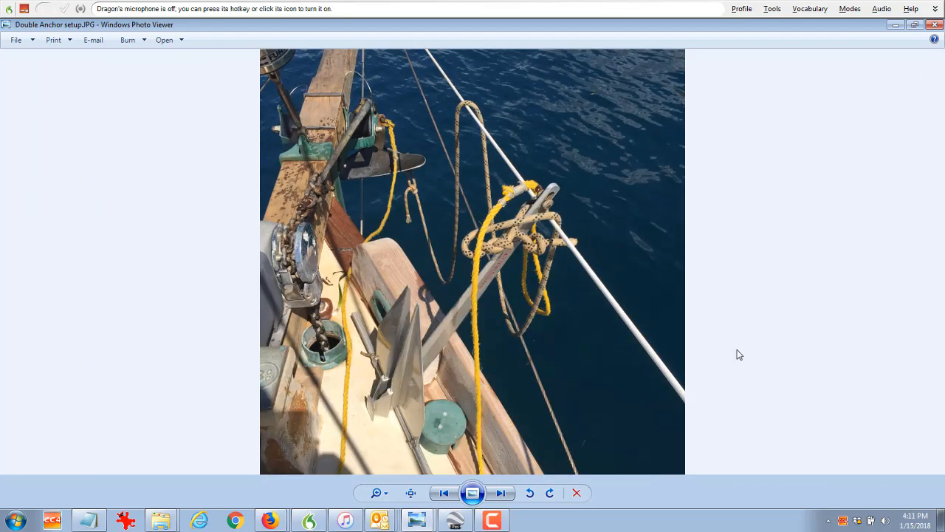
mouse_move(736, 354)
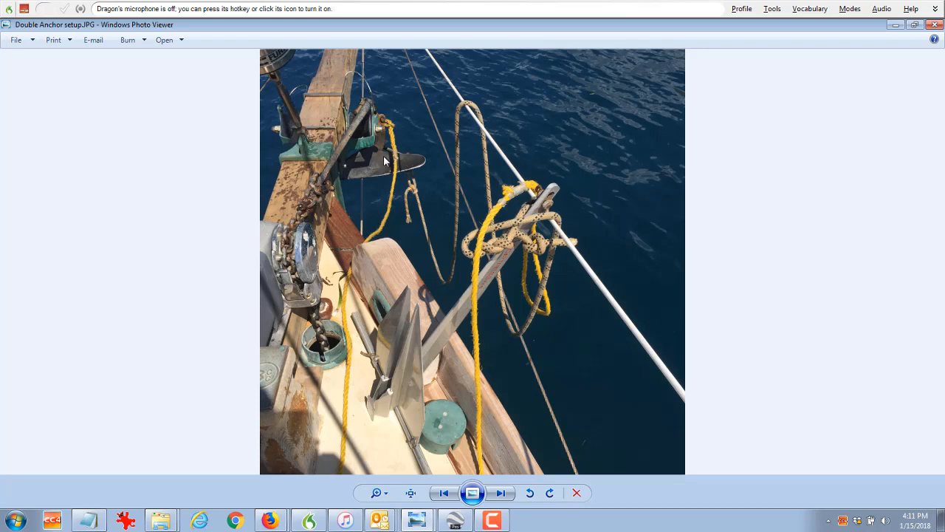
mouse_move(354, 130)
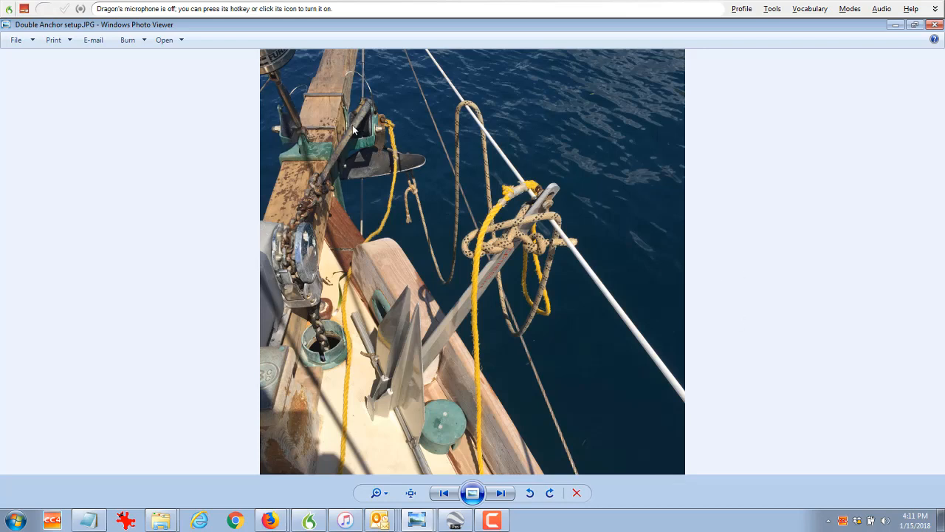
mouse_move(526, 124)
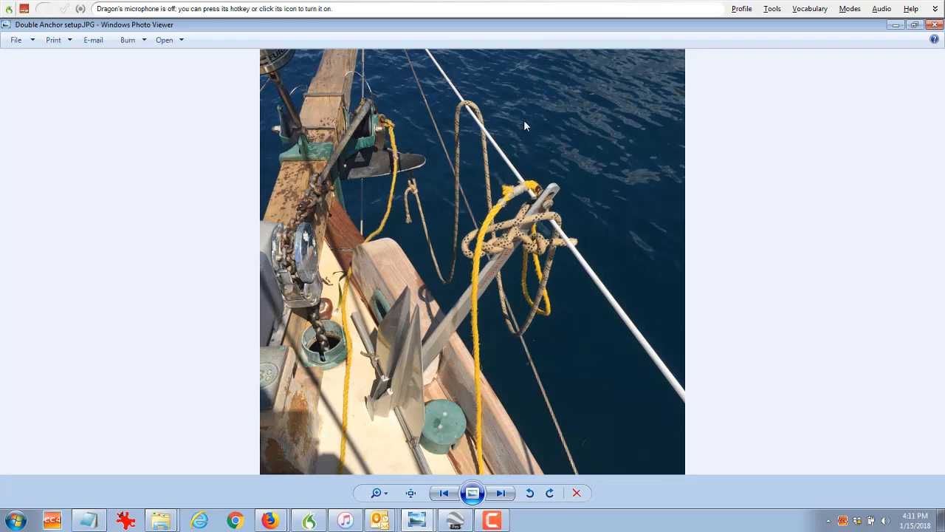
mouse_move(552, 227)
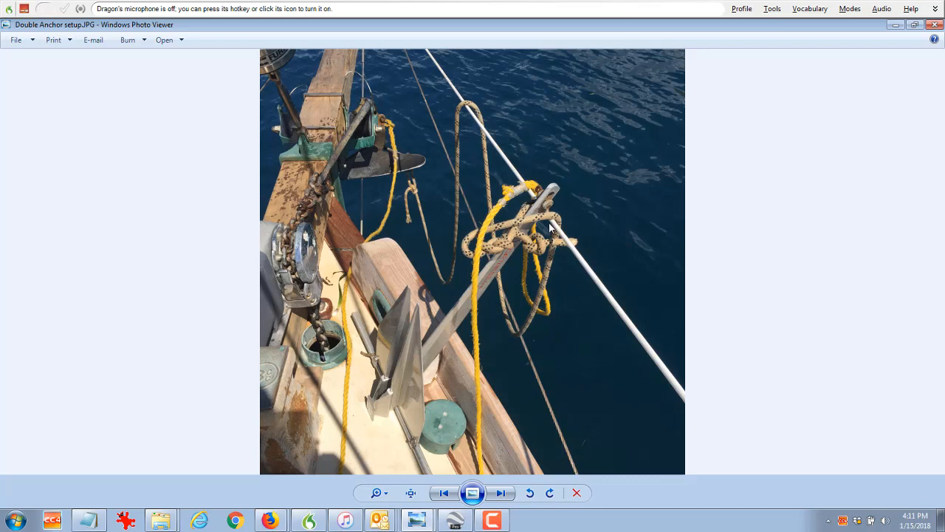
mouse_move(560, 225)
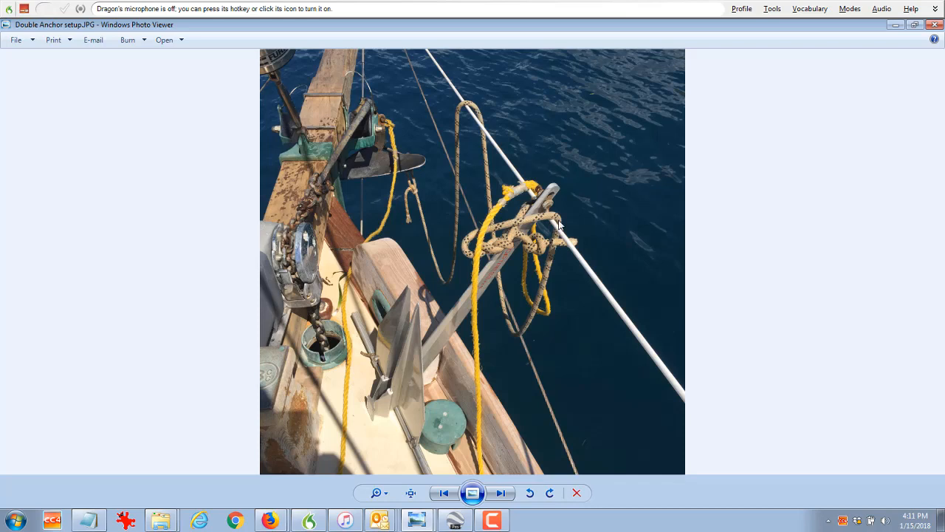
mouse_move(576, 189)
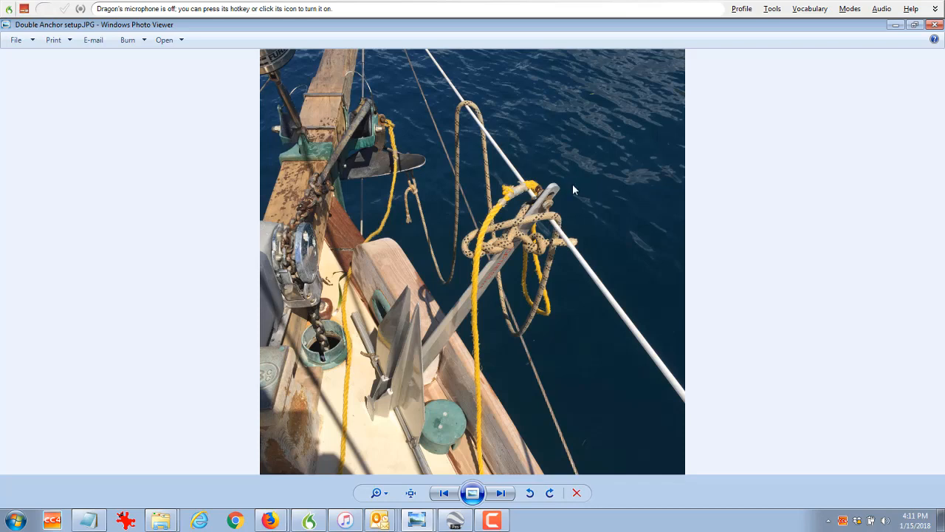
mouse_move(553, 199)
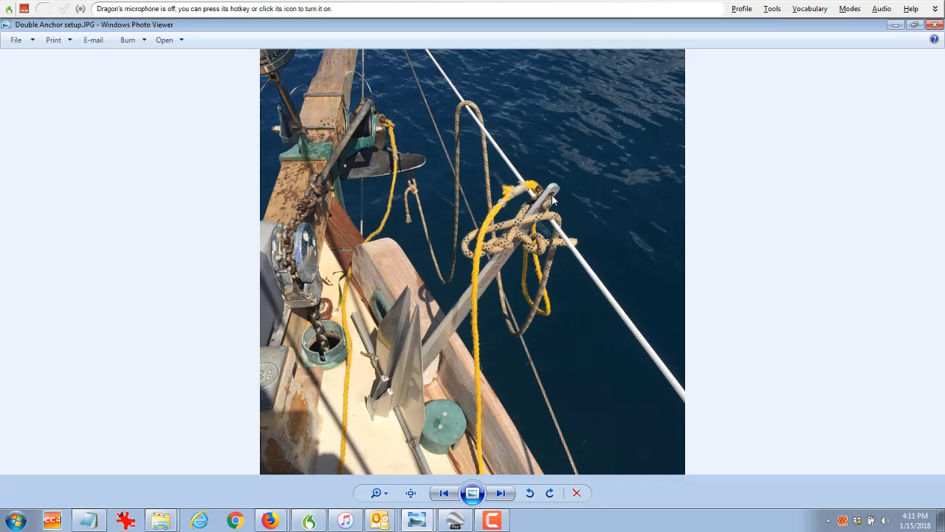
mouse_move(552, 218)
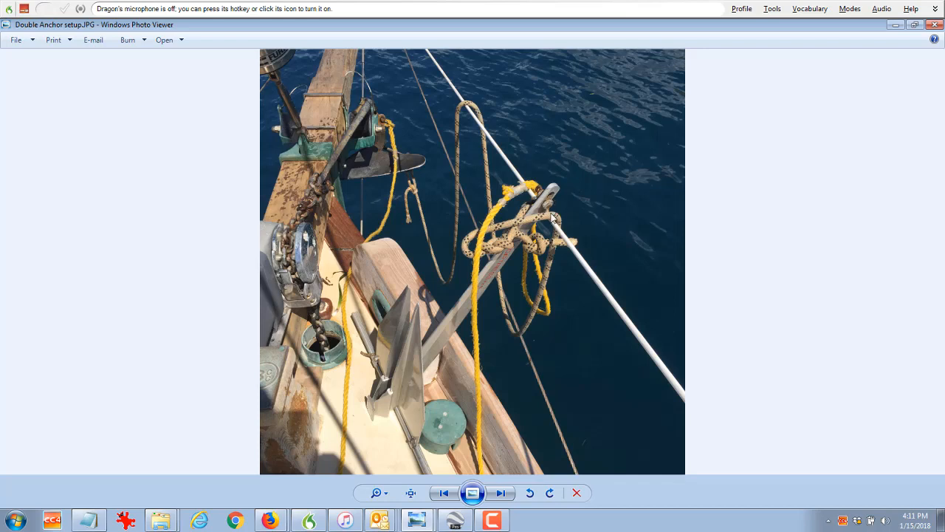
mouse_move(549, 212)
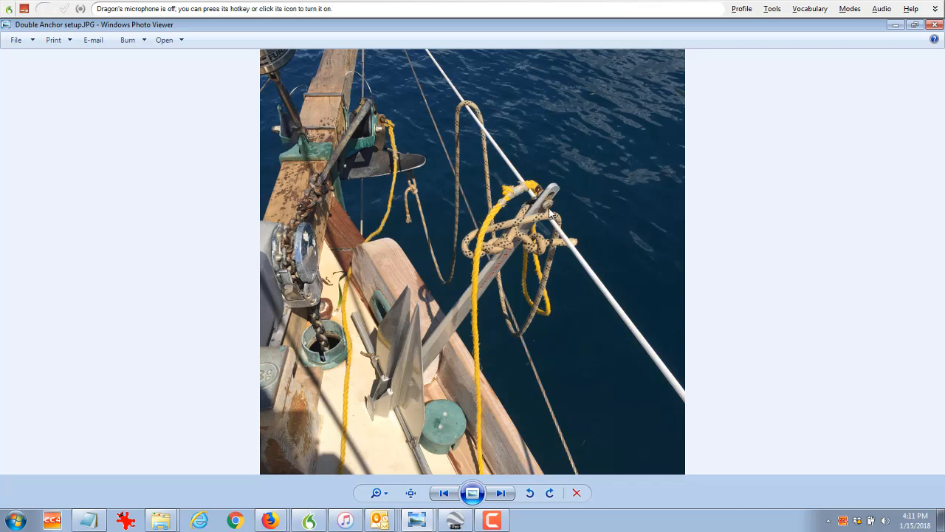
mouse_move(443, 212)
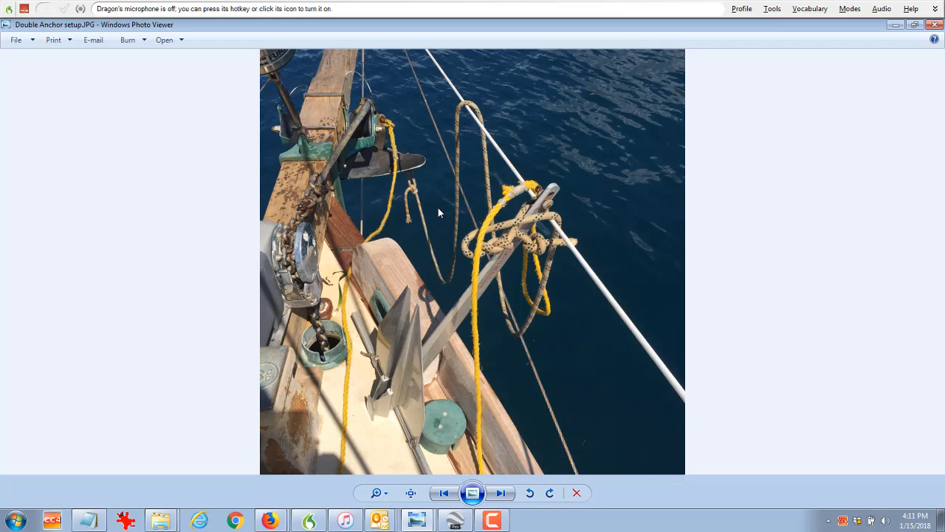
mouse_move(360, 136)
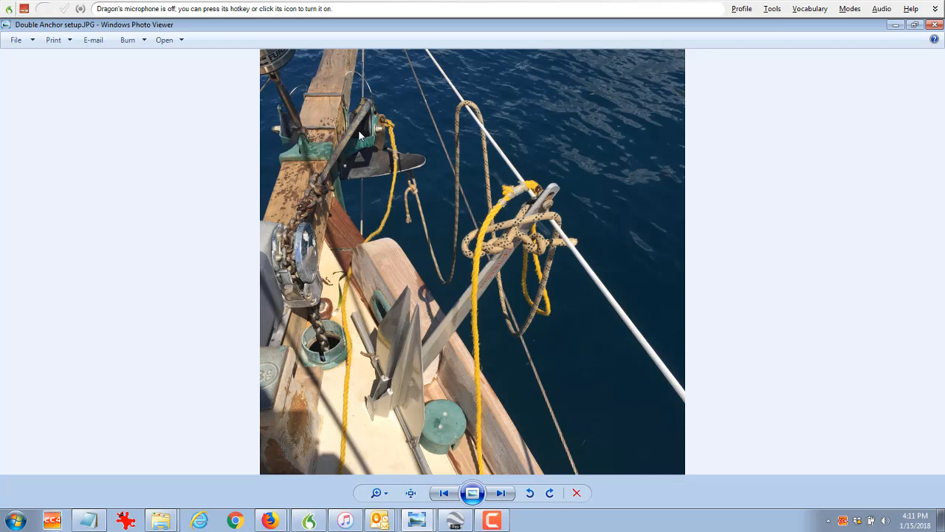
mouse_move(508, 243)
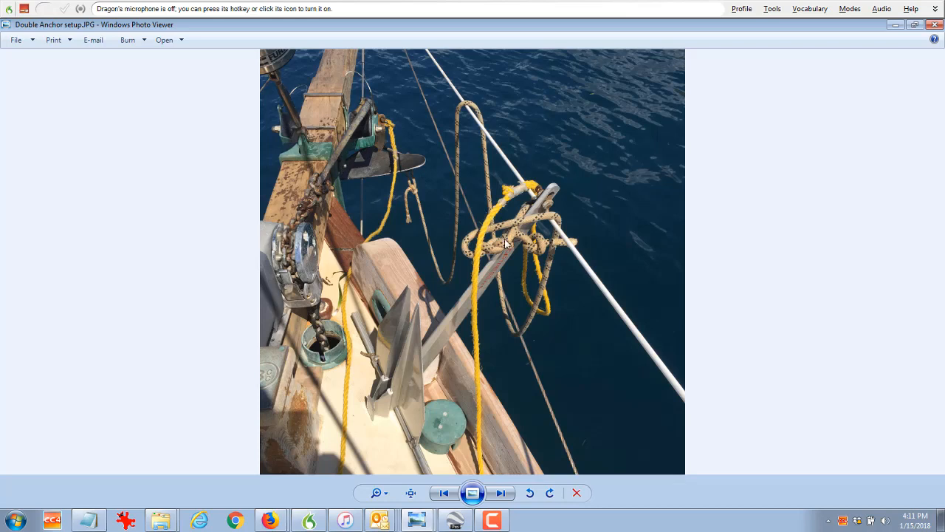
mouse_move(401, 227)
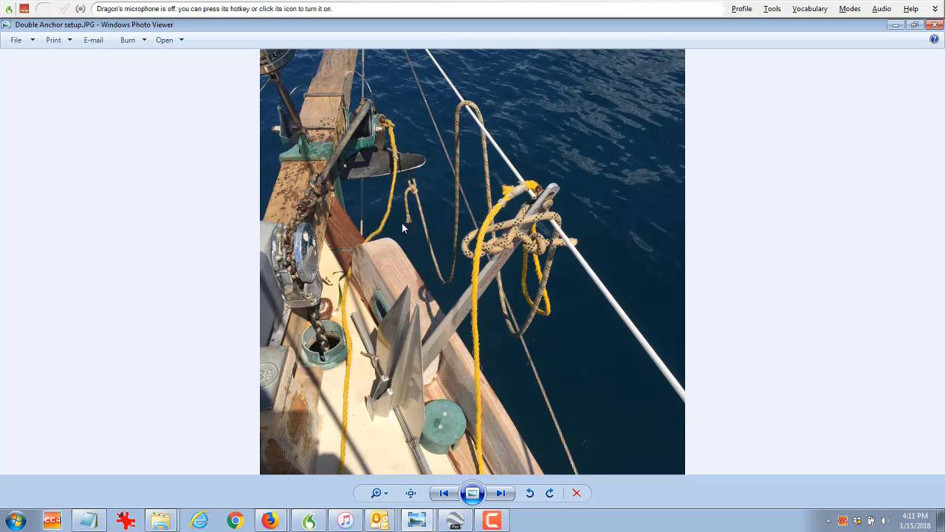
mouse_move(396, 233)
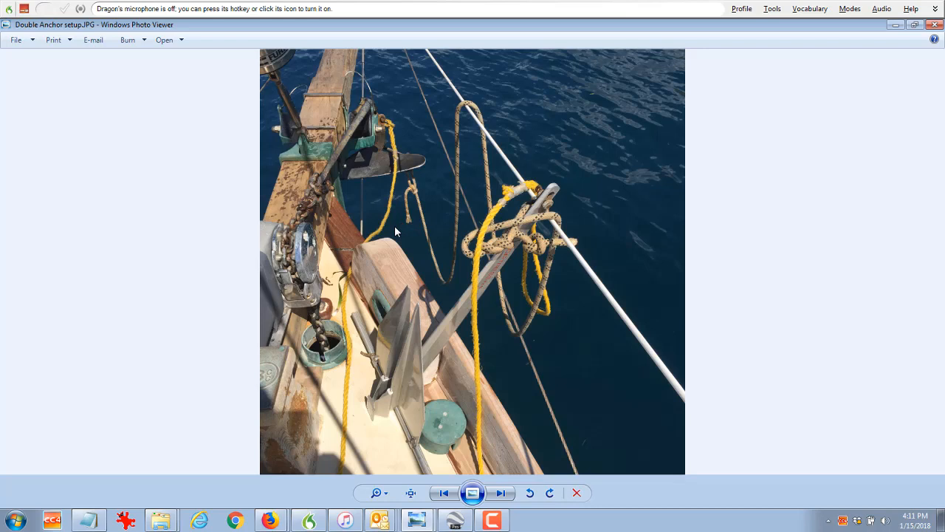
mouse_move(413, 236)
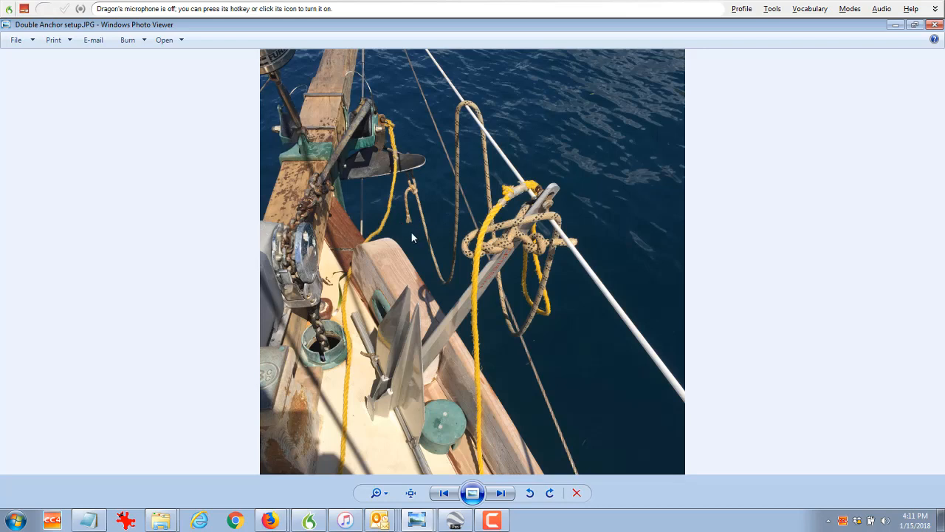
mouse_move(479, 330)
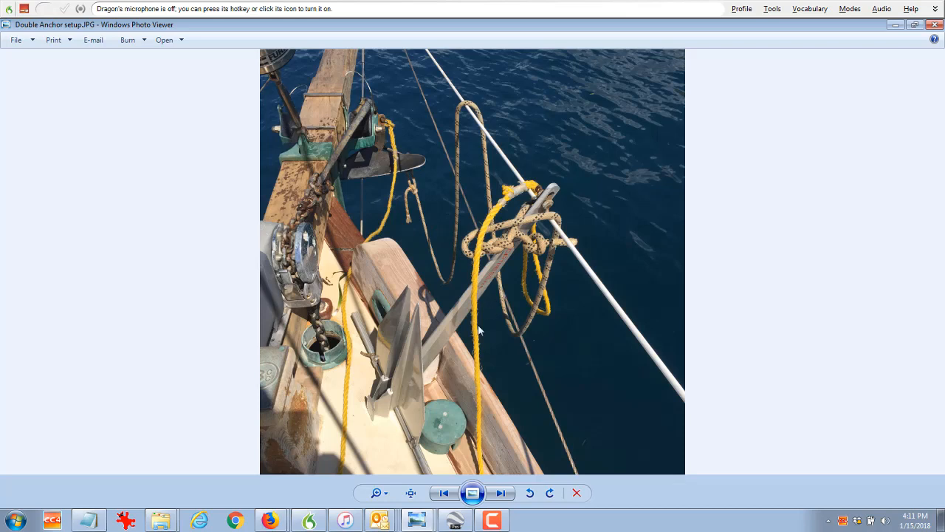
mouse_move(453, 281)
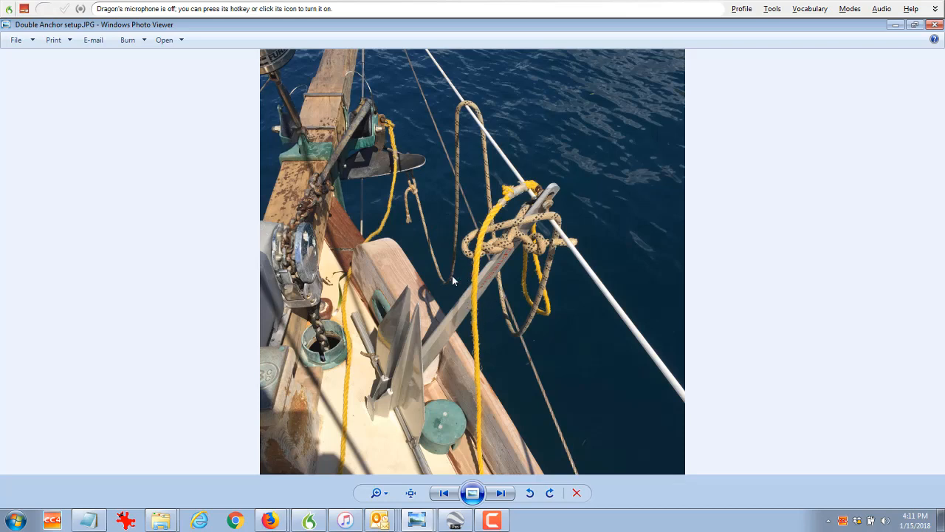
mouse_move(415, 233)
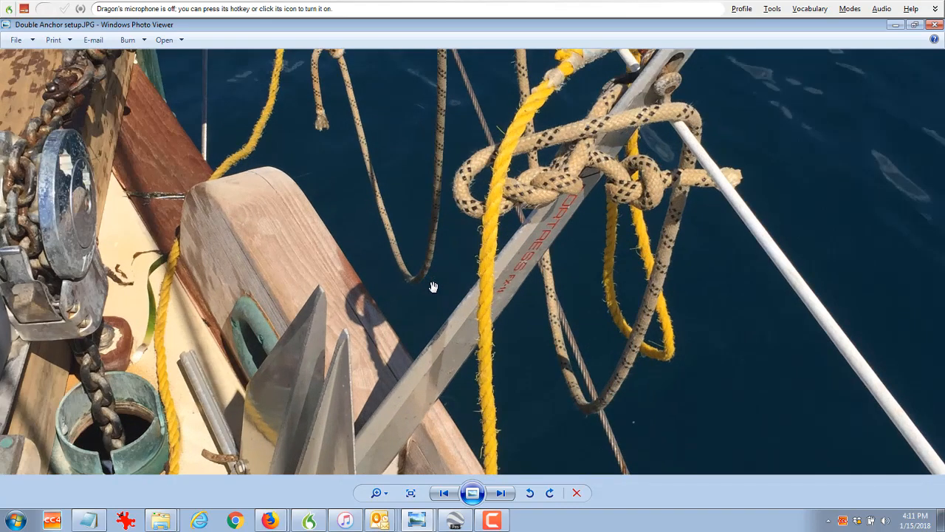
mouse_move(457, 264)
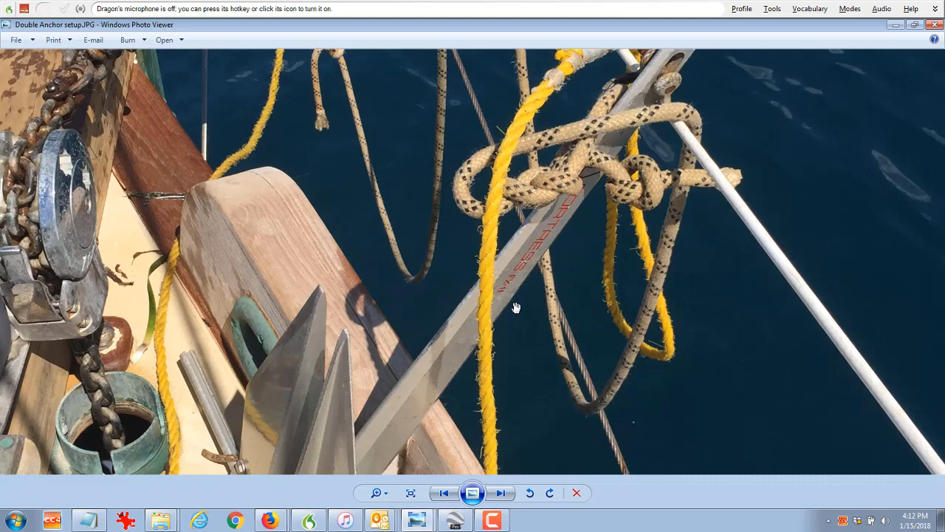
mouse_move(561, 368)
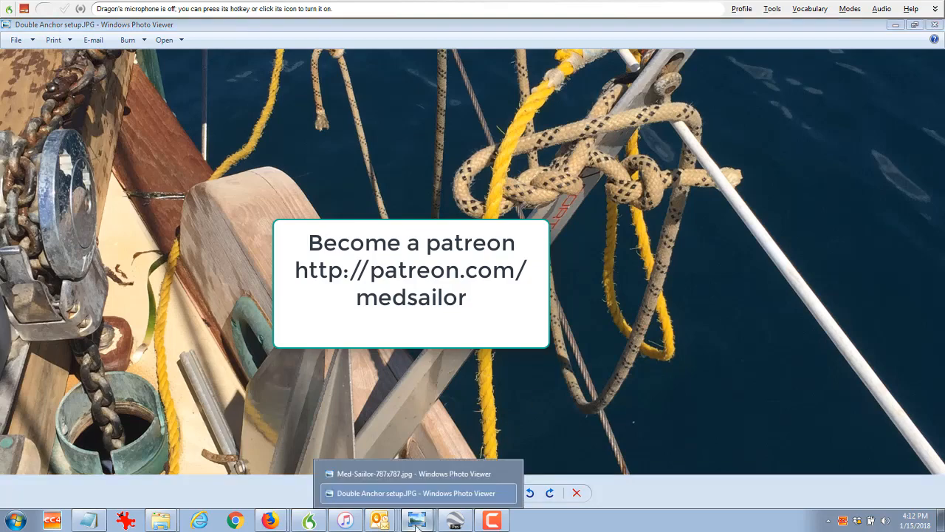
Switch to the Med-Sailor-787x787.jpg promo poster window.
click(411, 472)
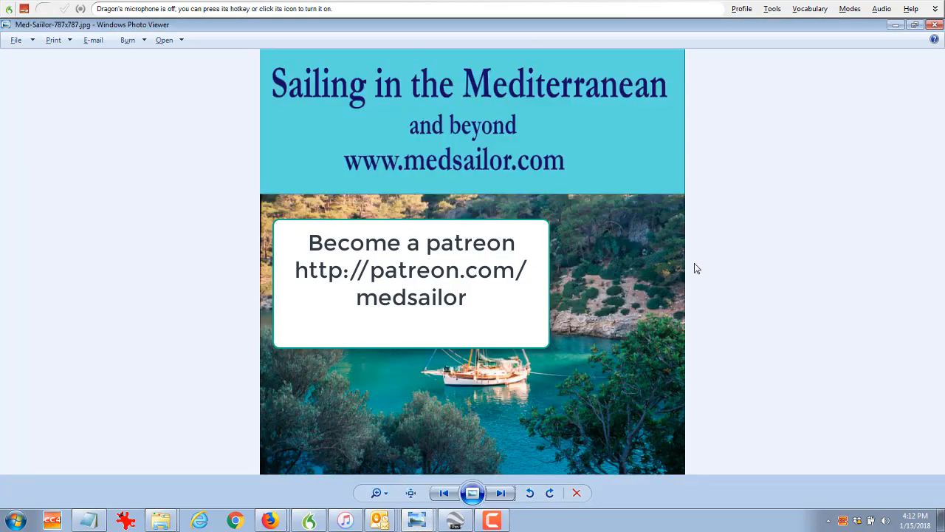